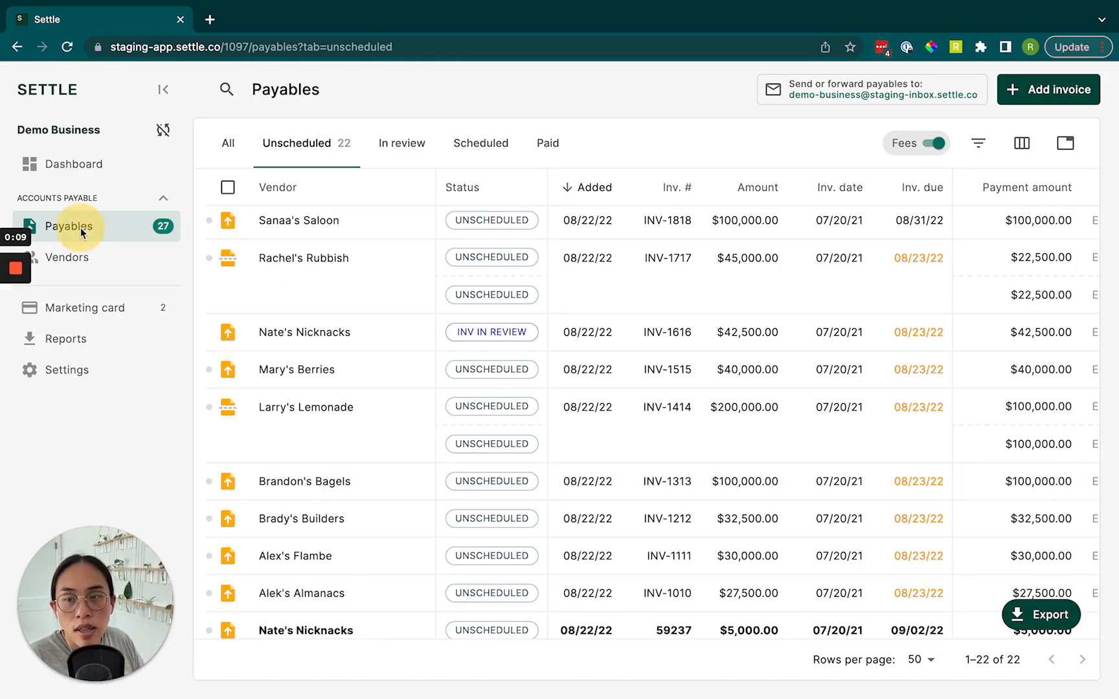
# Step: Reload the Unscheduled payables list, now showing 45 payables including Mary's Berries INV-1515
pyautogui.click(69, 226)
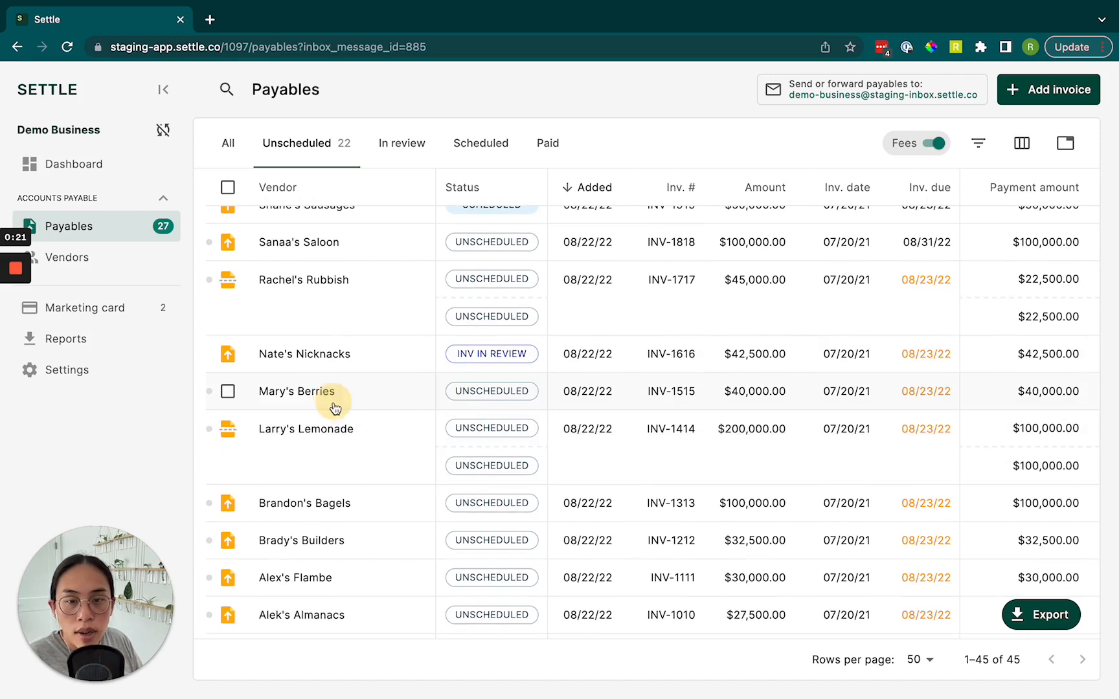
# Step: Open the Mary's Berries invoice INV-1515 and review its attached invoice document
pyautogui.click(296, 391)
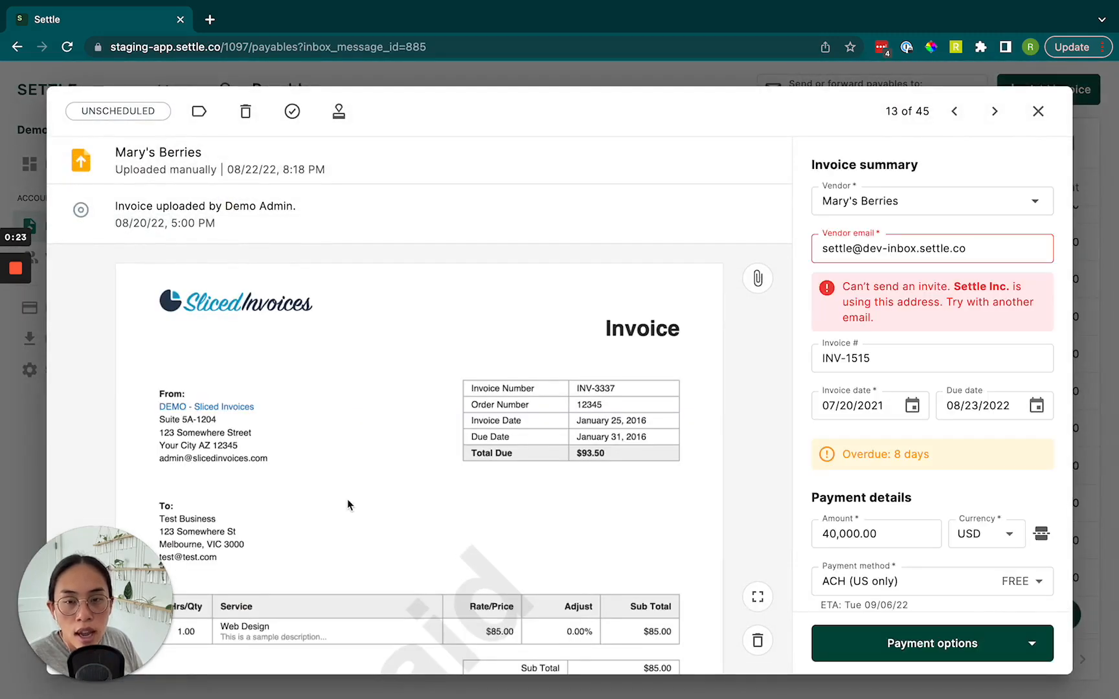
pyautogui.moveTo(417, 516)
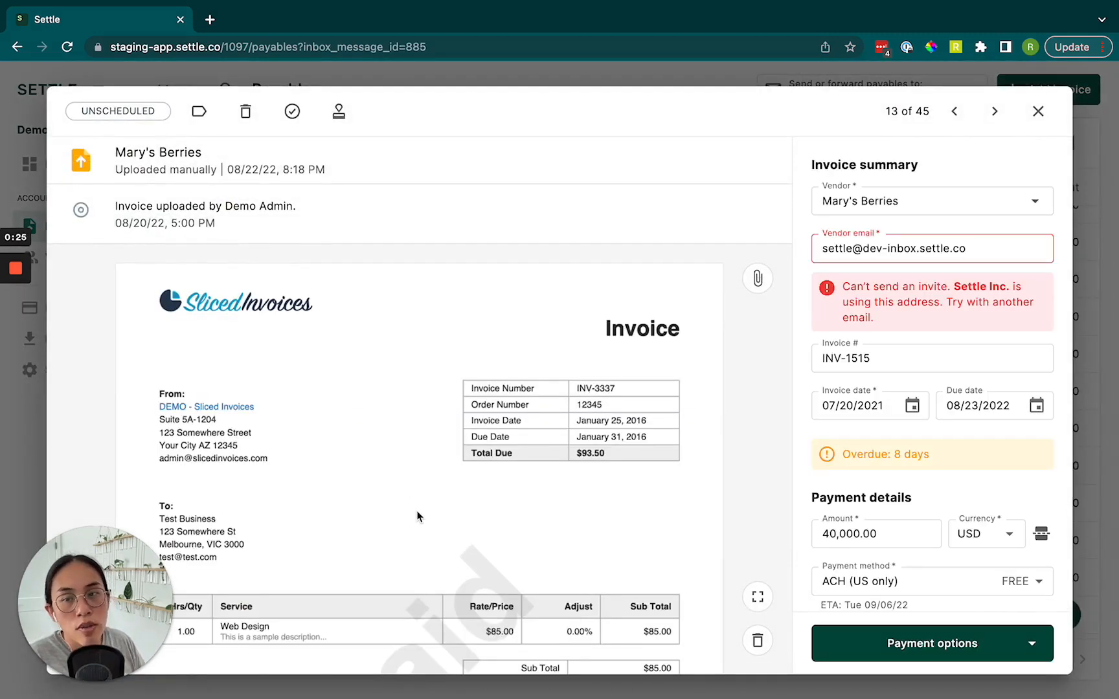
pyautogui.scroll(-3)
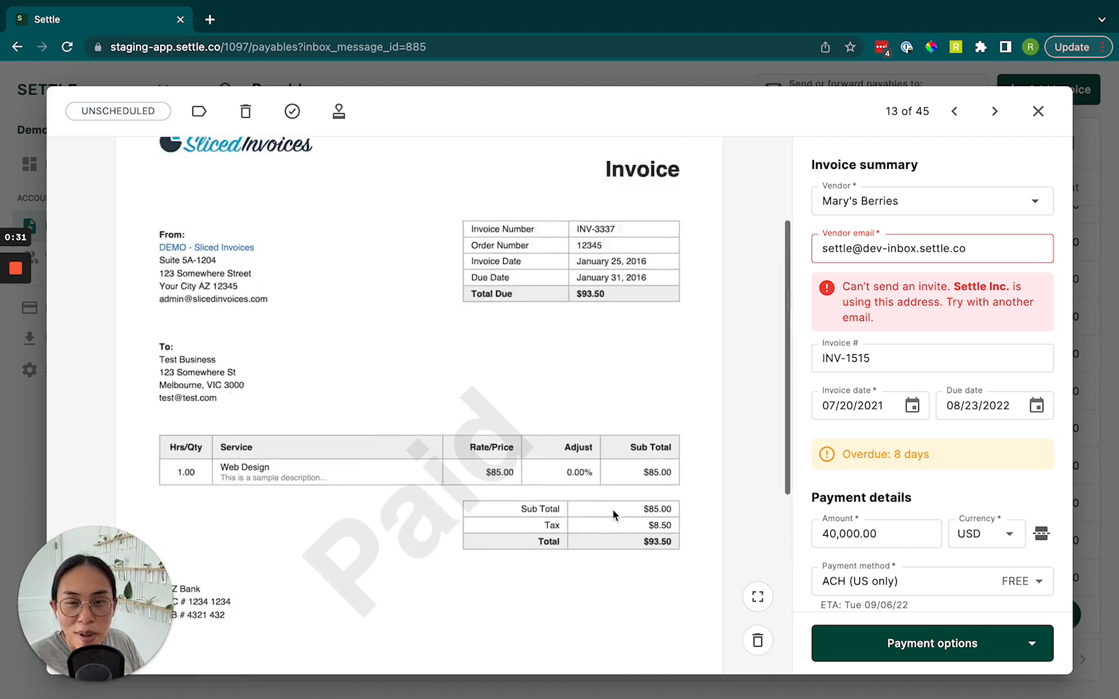
pyautogui.scroll(-3)
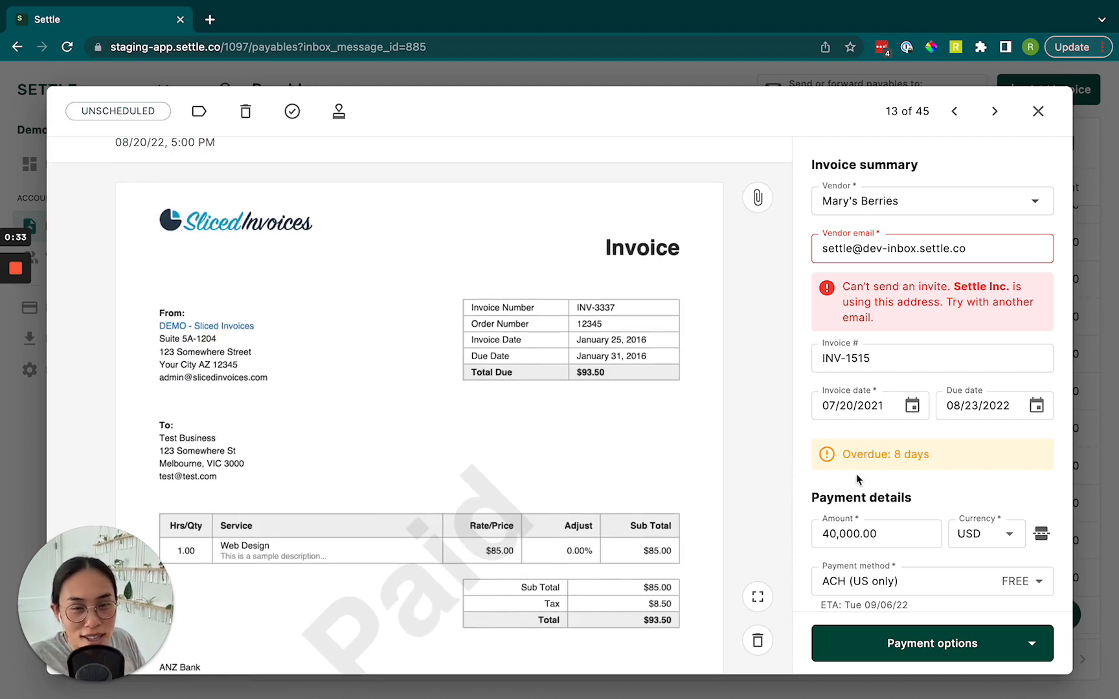
pyautogui.moveTo(932, 473)
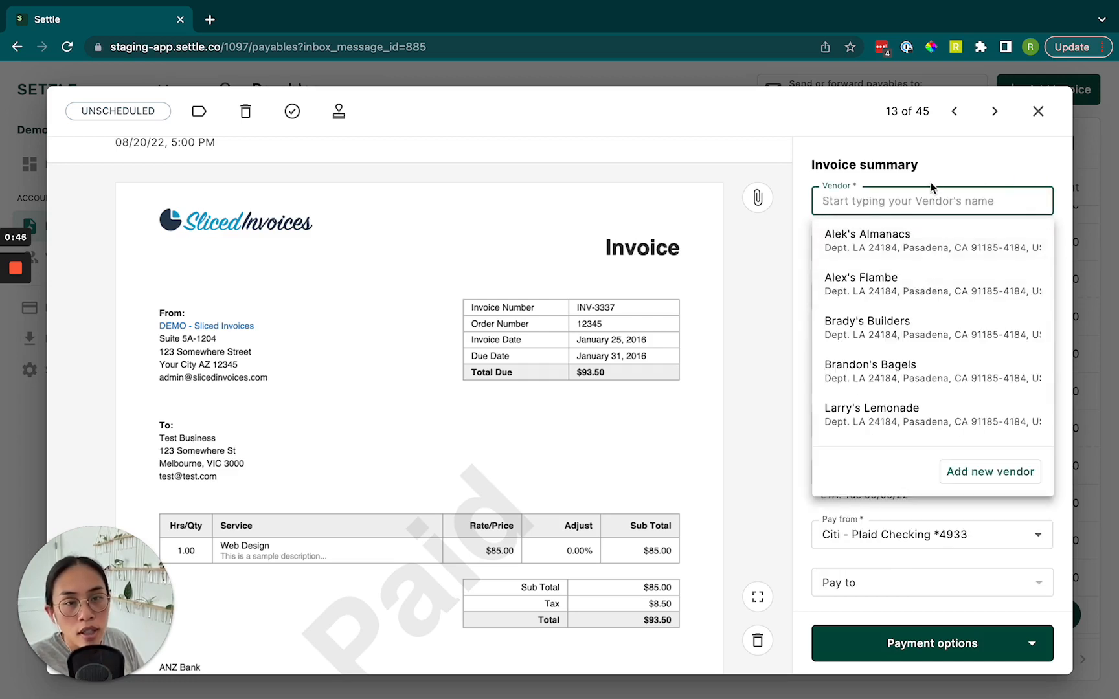
# Step: Re-select Mary's Berries as the vendor, paying 40,000.00 USD by ACH from Citi checking
pyautogui.write('mary')
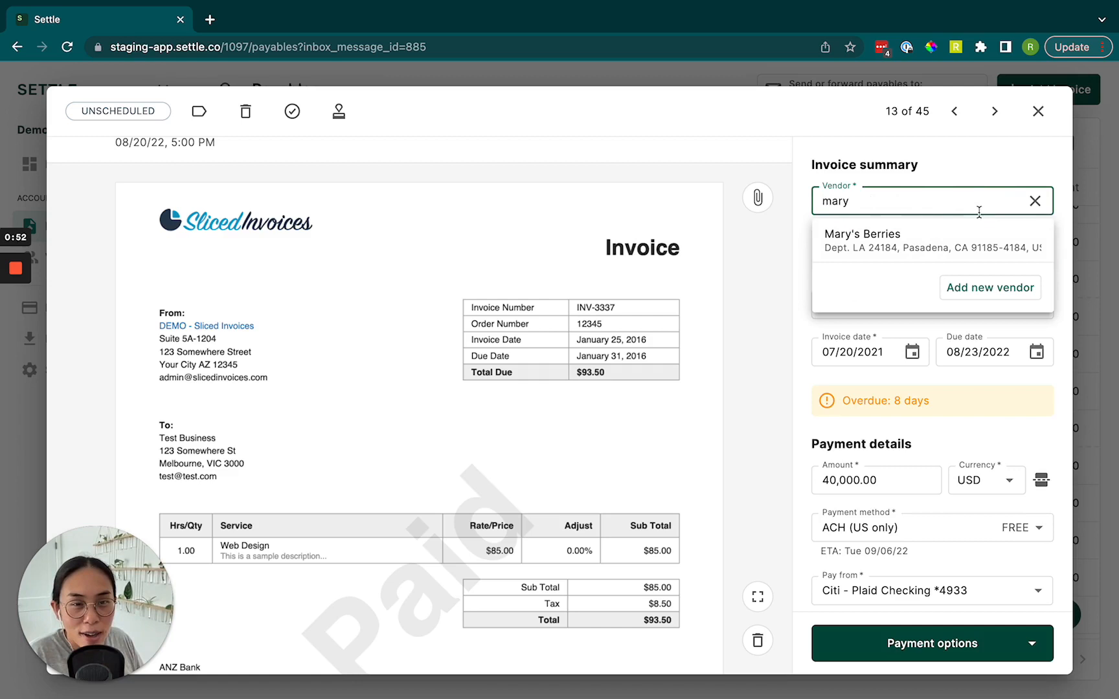
pyautogui.click(863, 238)
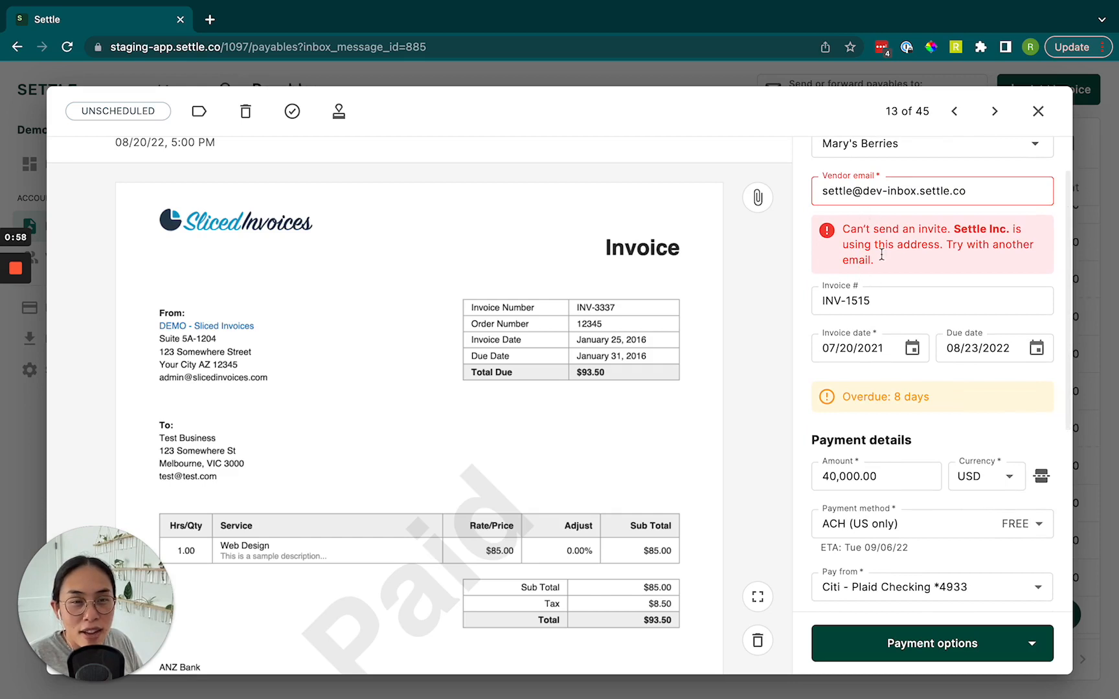
pyautogui.scroll(-3)
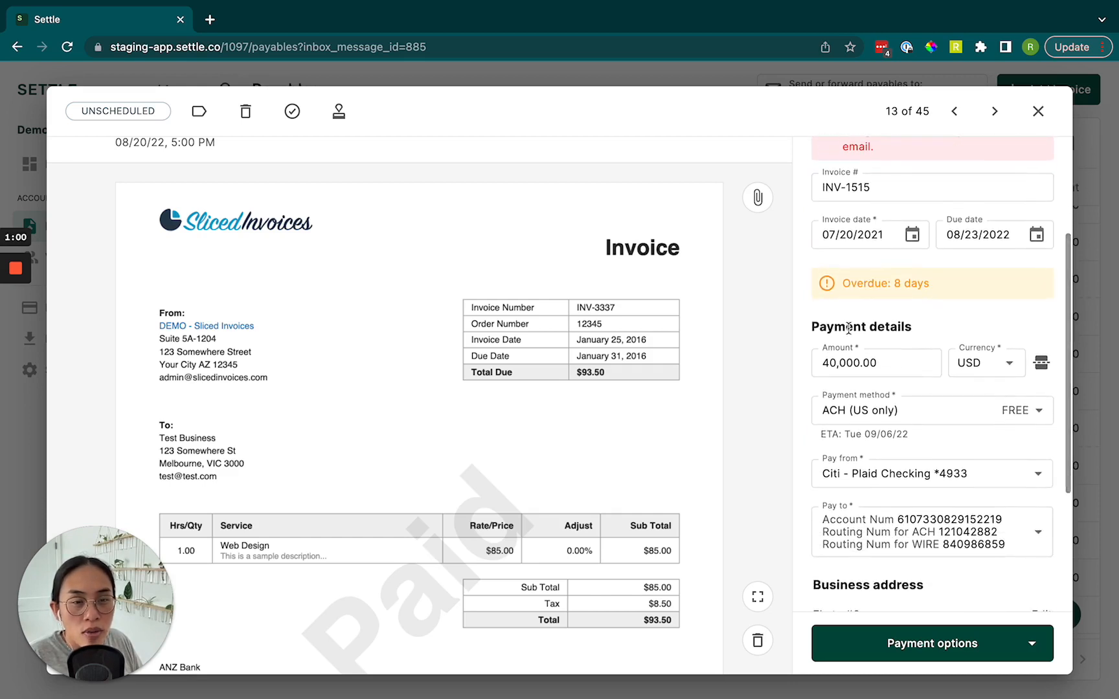
pyautogui.scroll(-3)
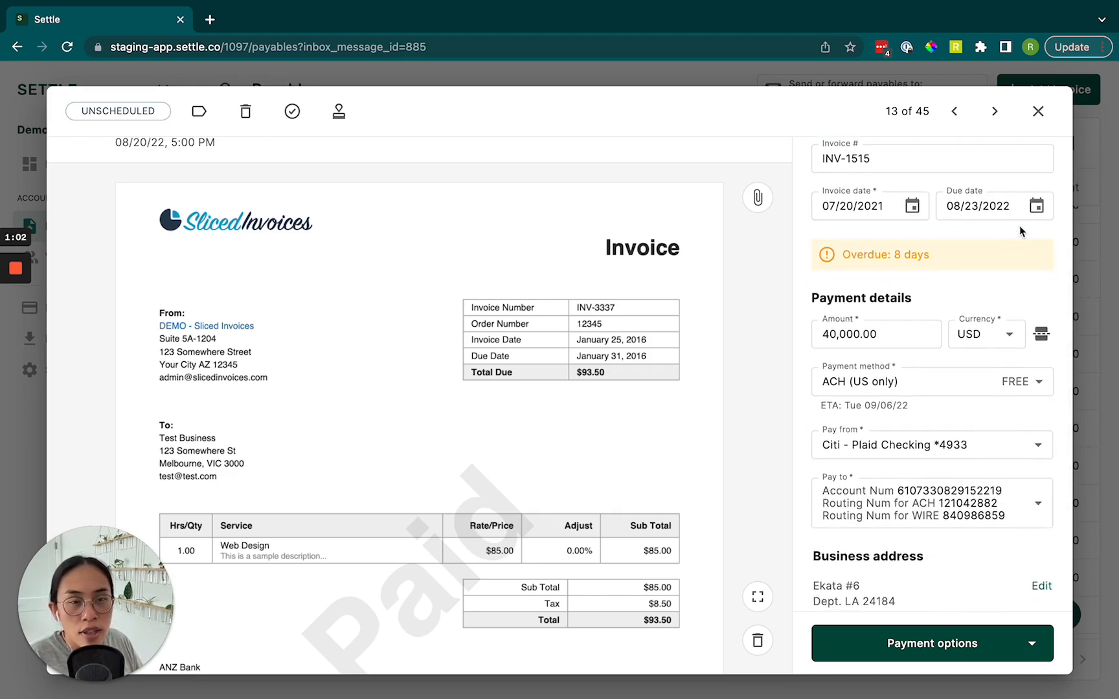
pyautogui.moveTo(828, 259)
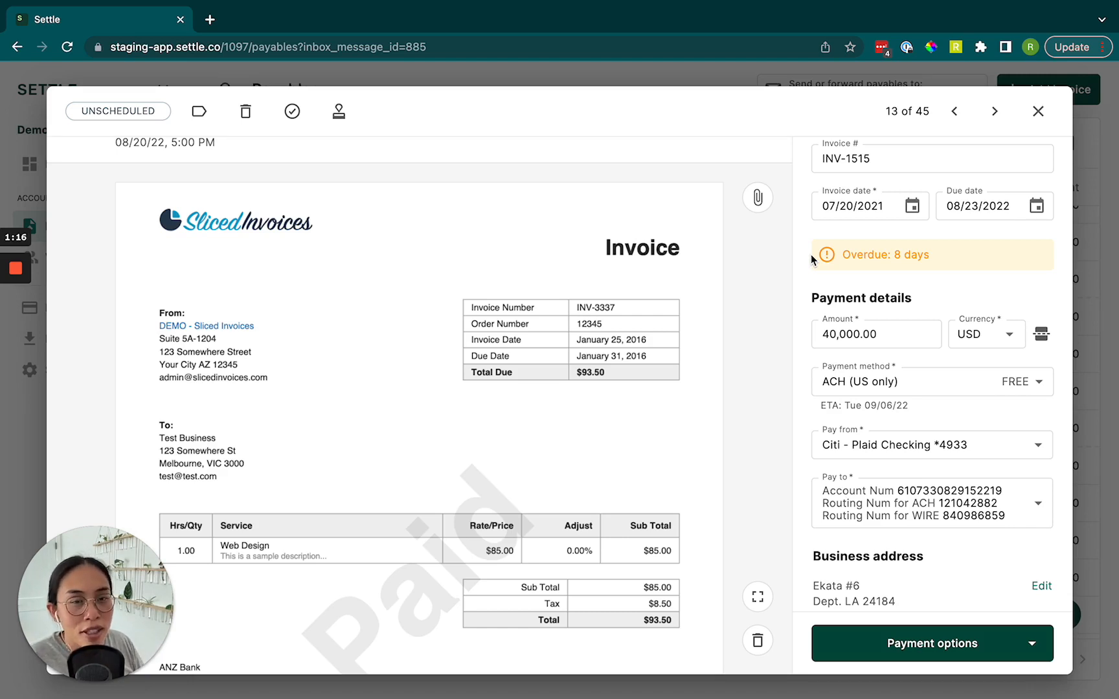
pyautogui.moveTo(849, 368)
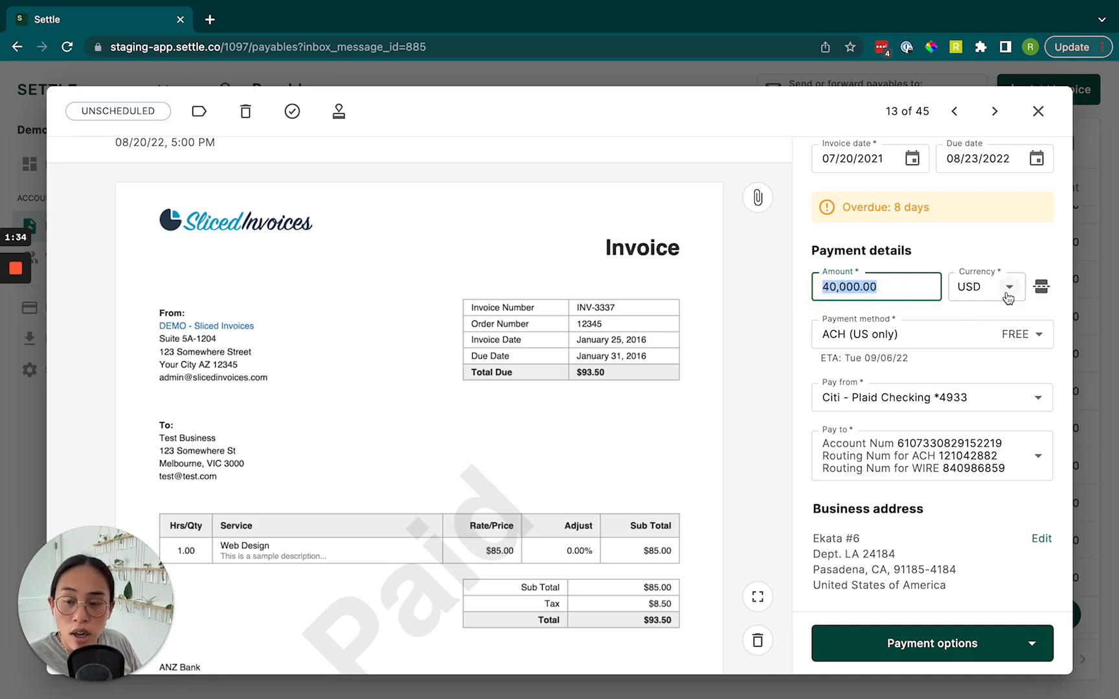
pyautogui.click(987, 287)
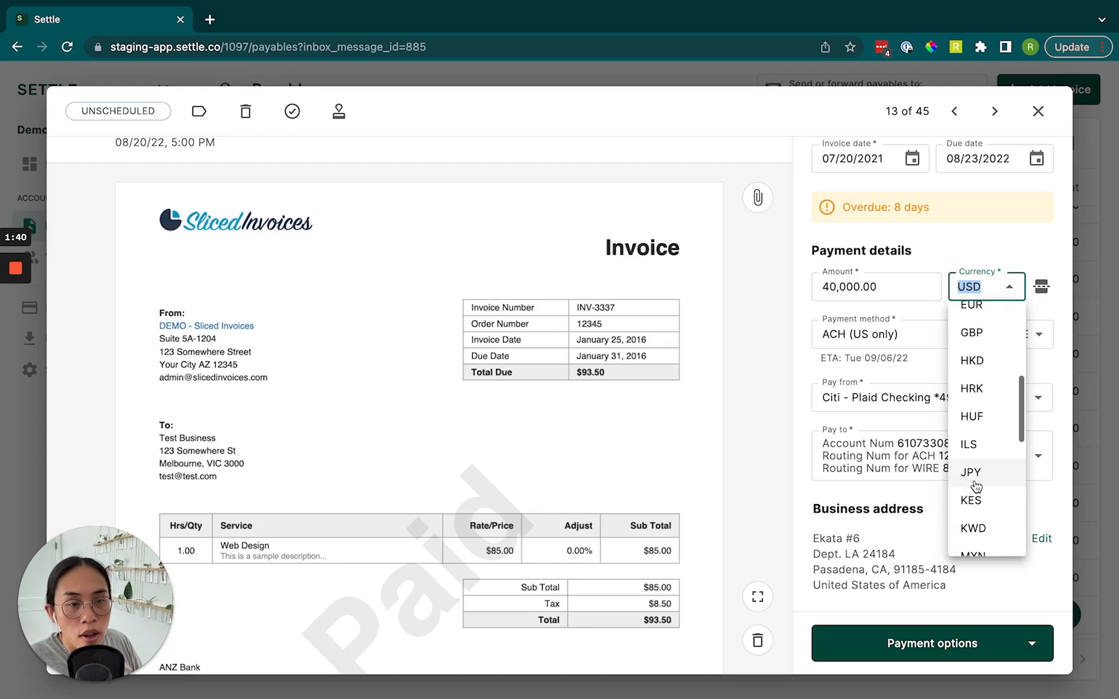
pyautogui.click(970, 304)
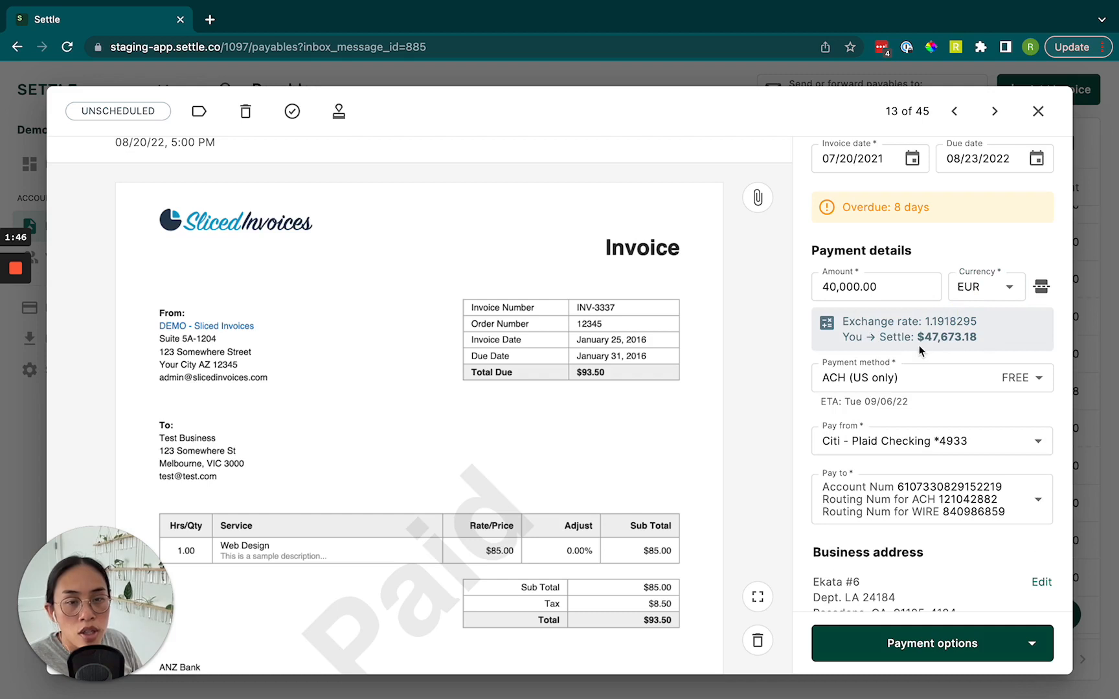
pyautogui.doubleClick(946, 337)
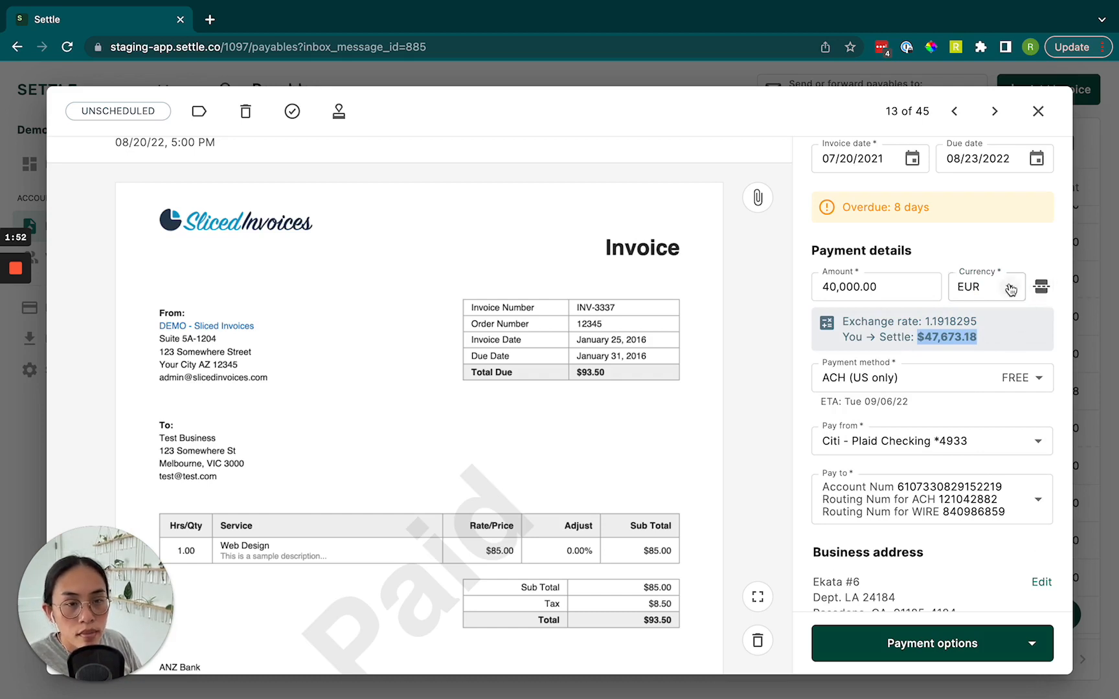
pyautogui.write('usd')
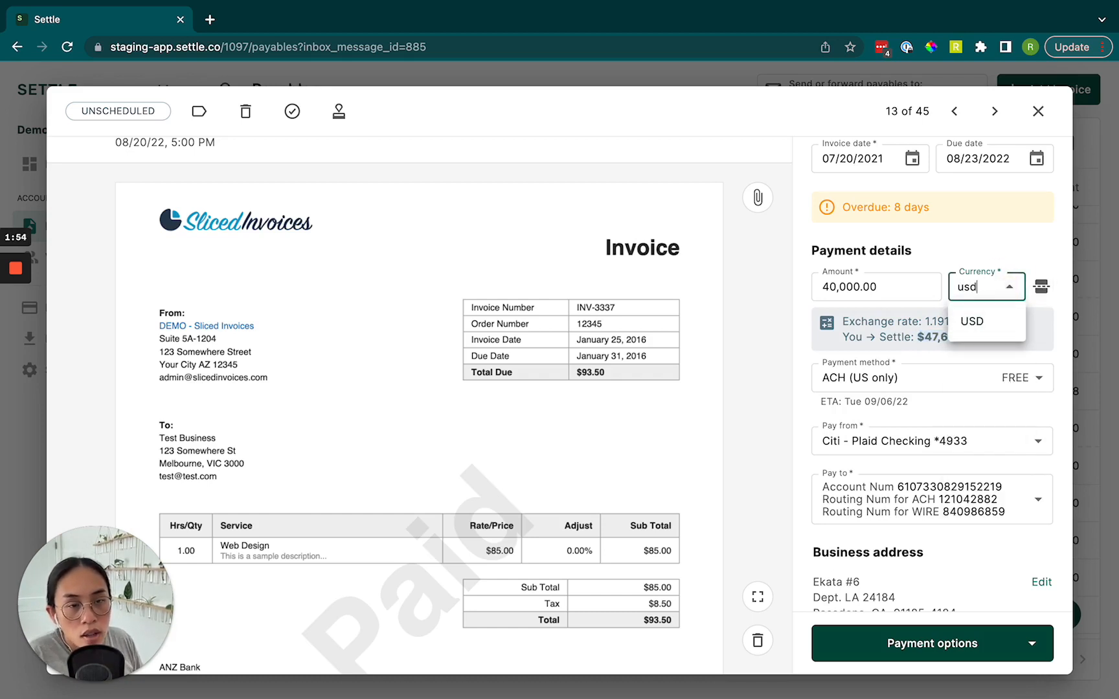
pyautogui.click(970, 321)
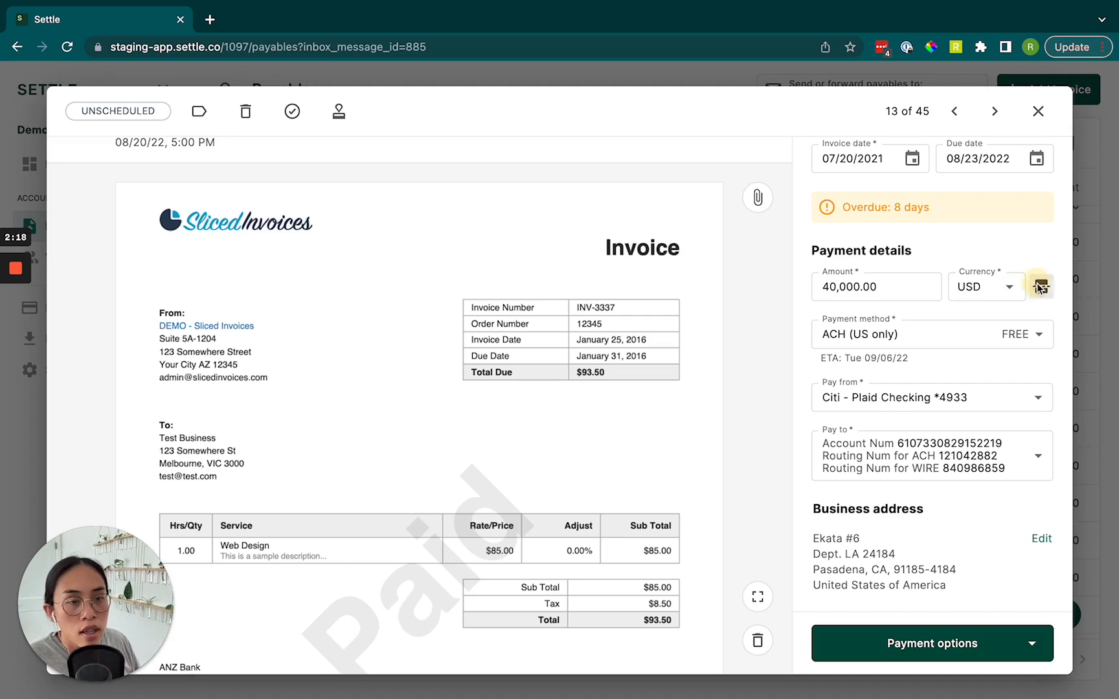
# Step: Split the payment into two installments of 10,000.00 and 30,000.00 USD
pyautogui.click(1039, 287)
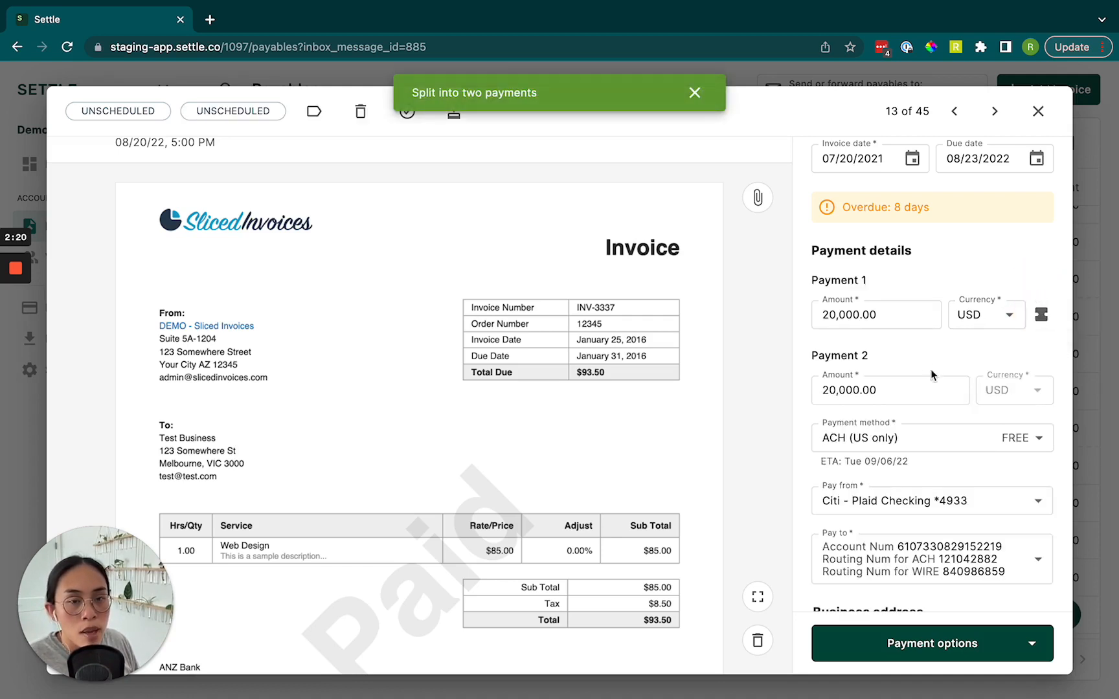
pyautogui.click(876, 290)
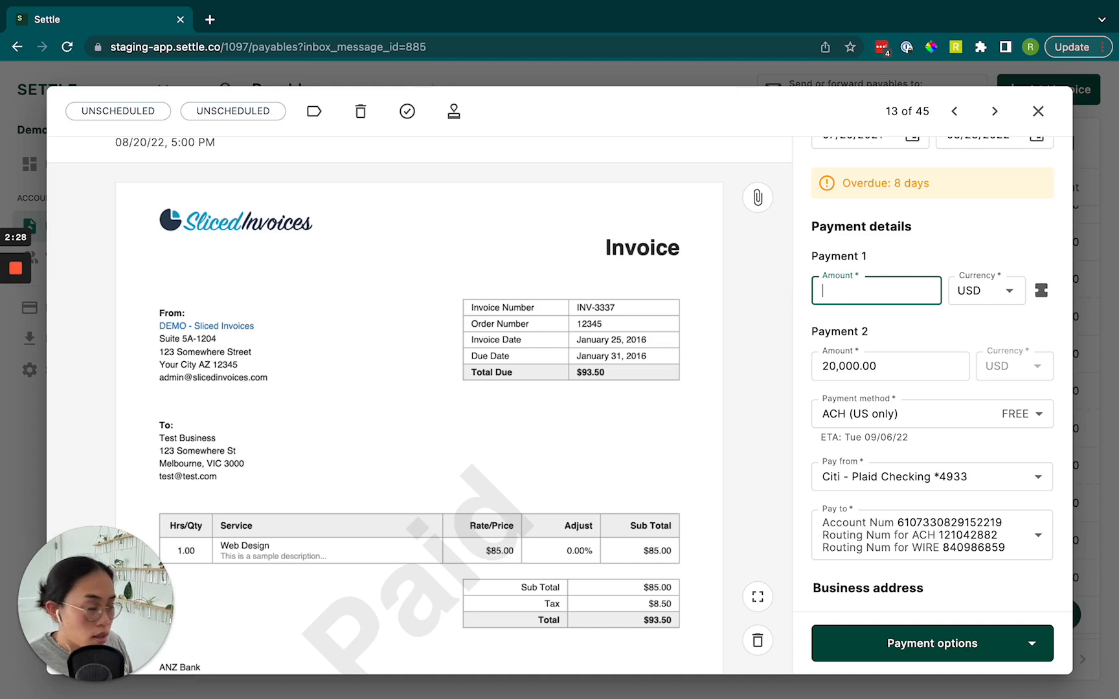
pyautogui.write('10,000.00')
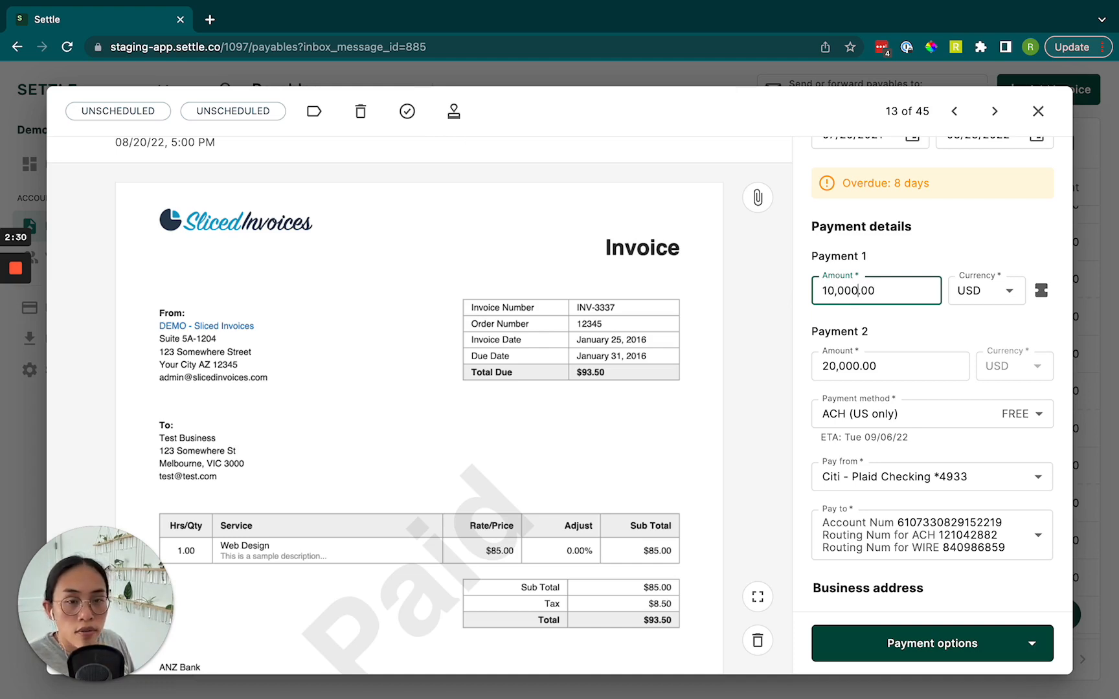
pyautogui.click(890, 366)
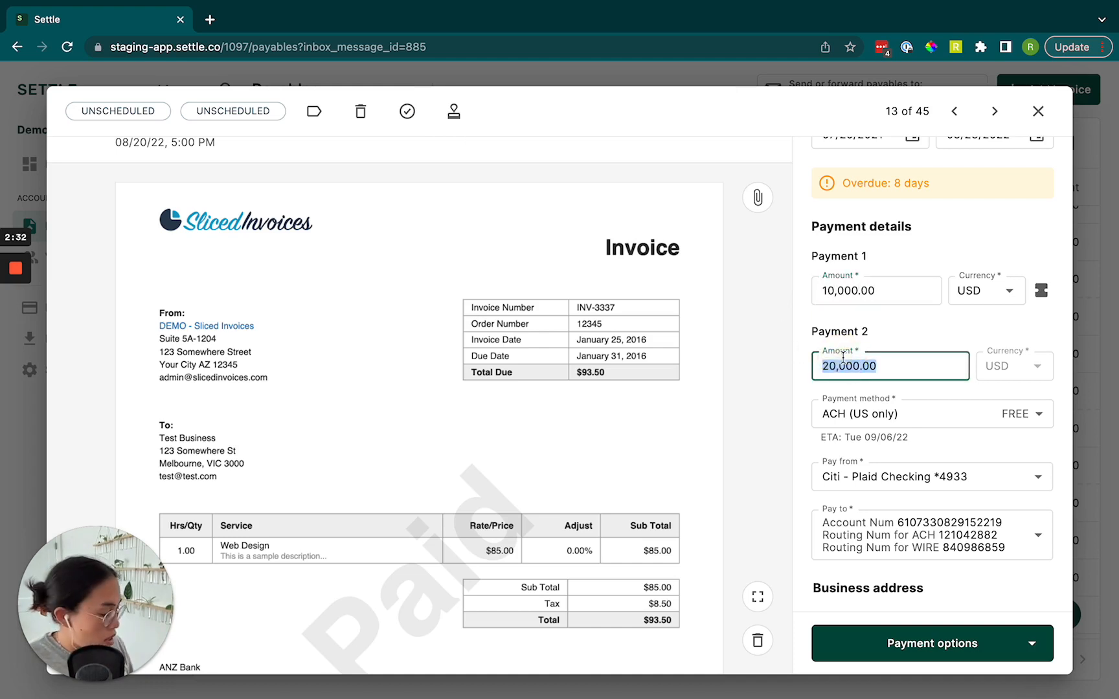
pyautogui.write('30,000.00')
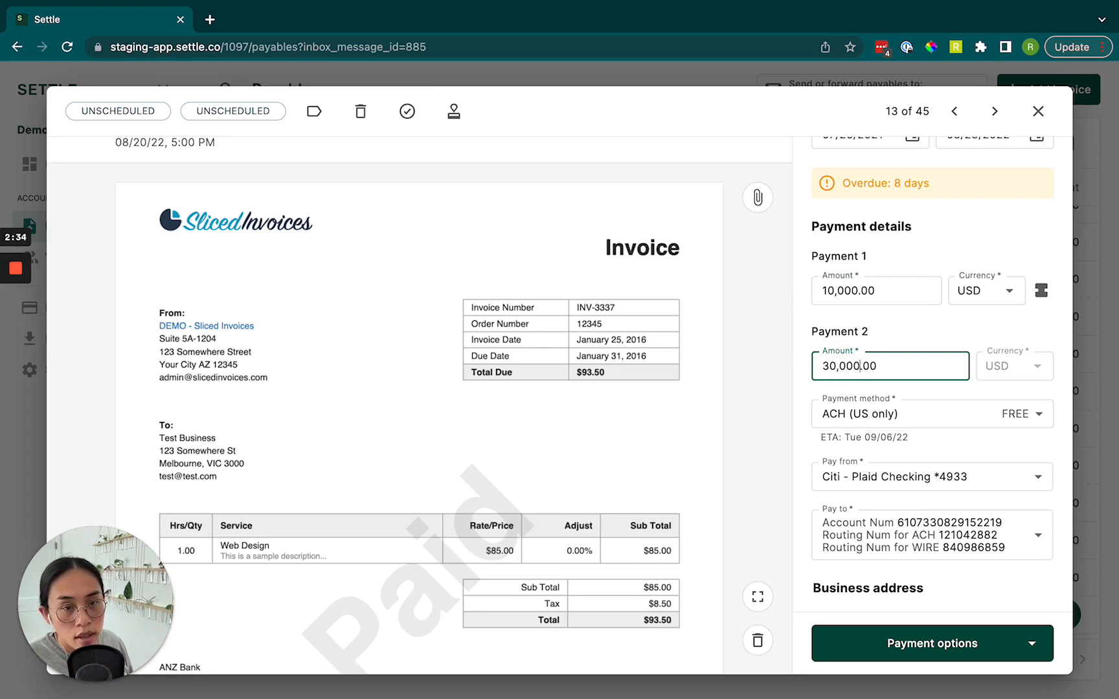
pyautogui.scroll(-3)
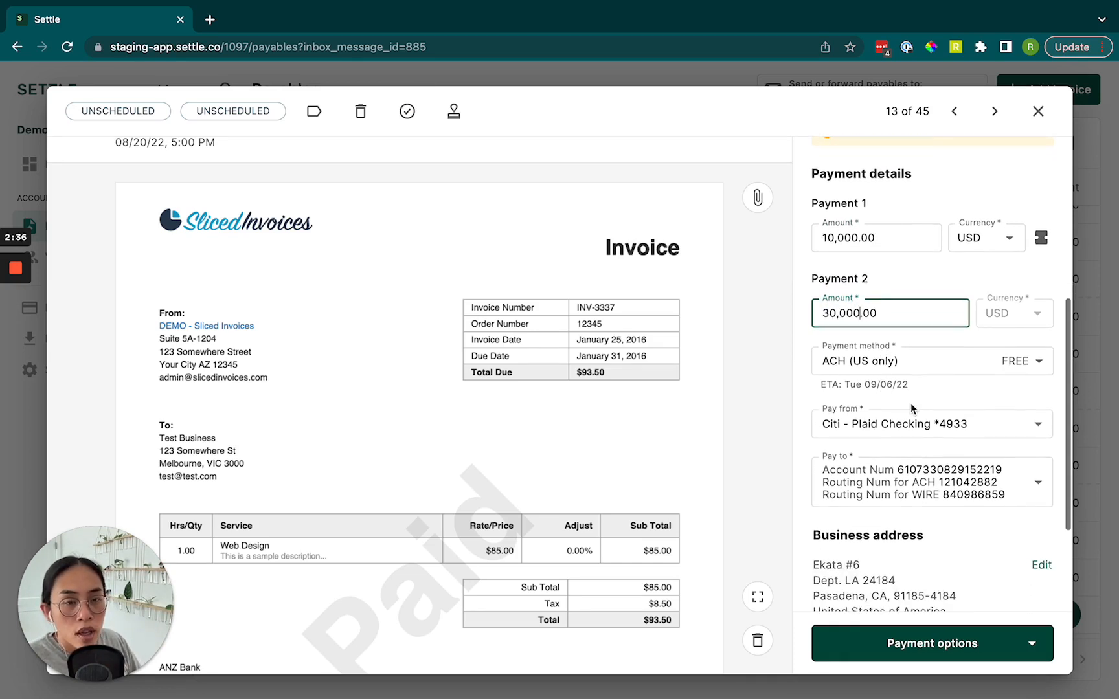
pyautogui.click(1027, 362)
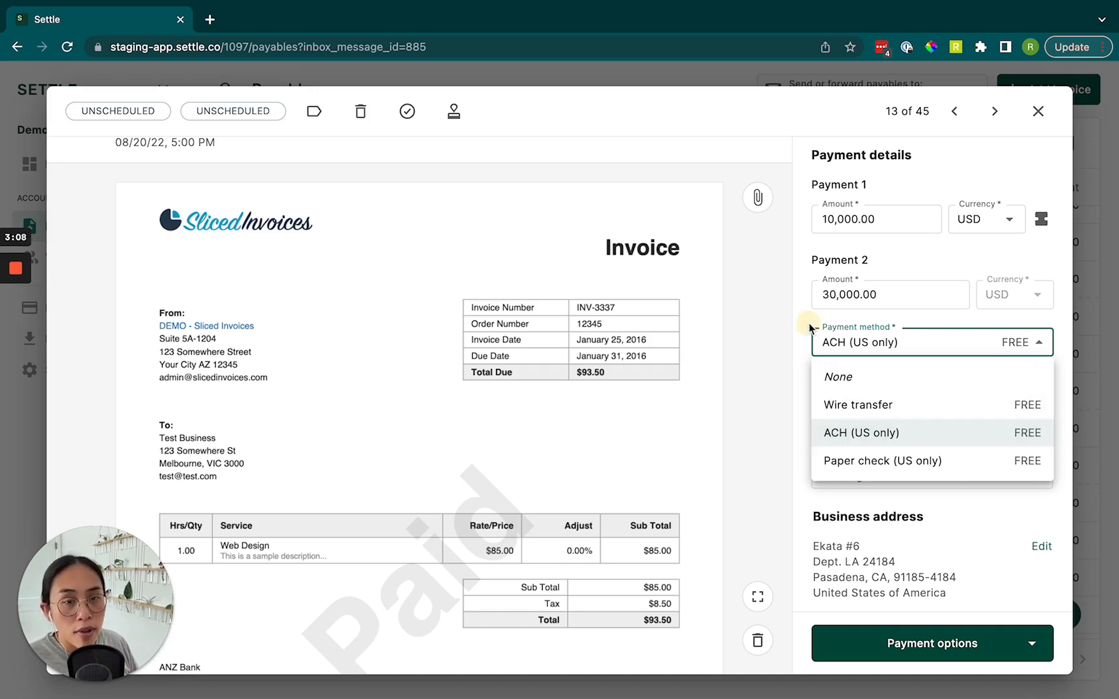
pyautogui.click(861, 433)
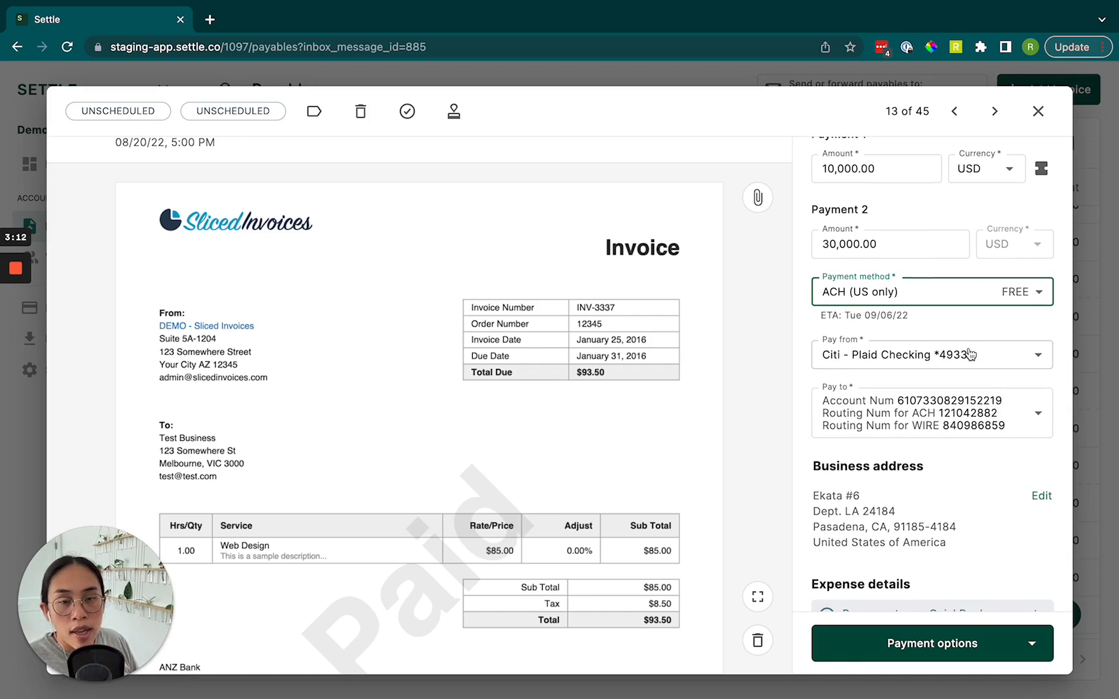
pyautogui.scroll(-3)
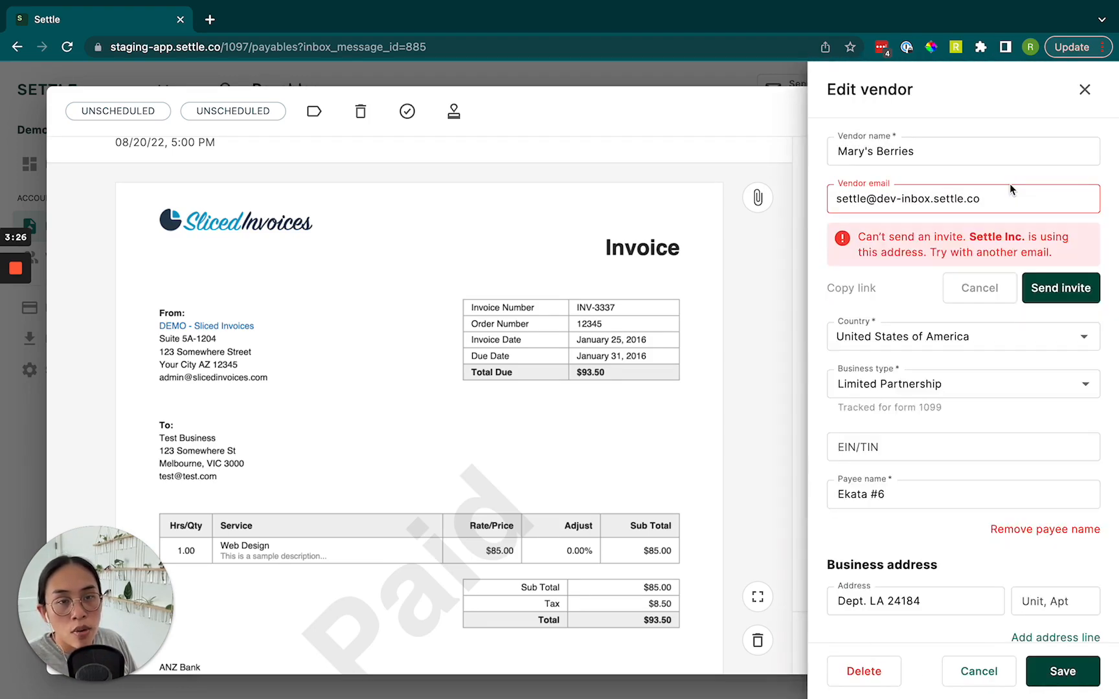
pyautogui.scroll(-3)
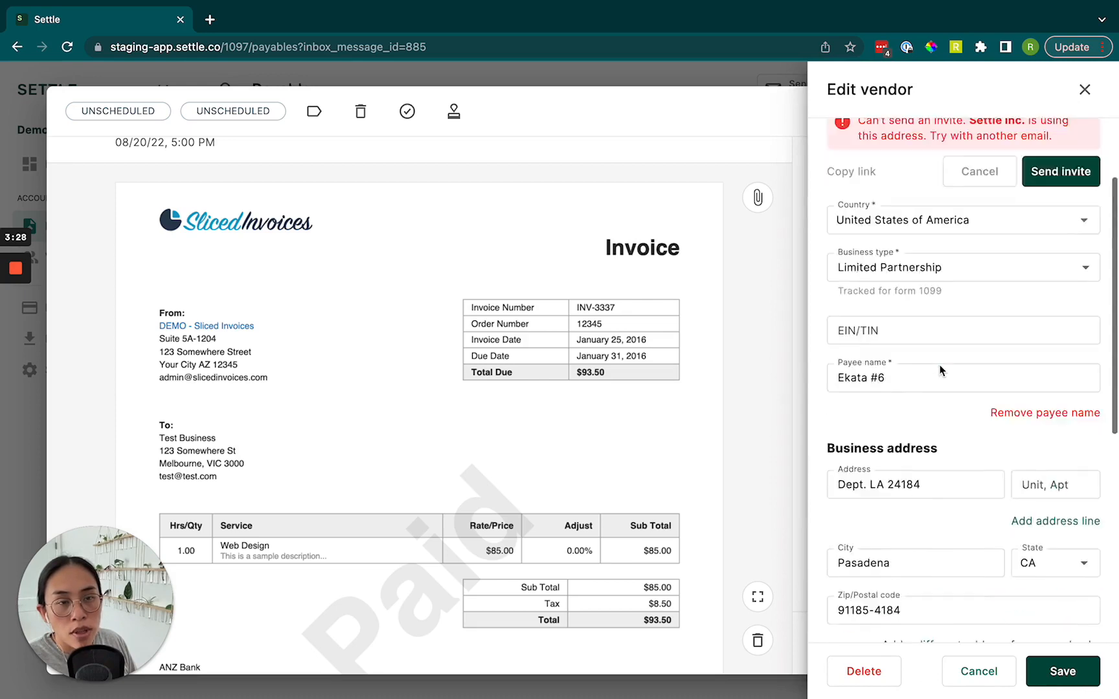
pyautogui.scroll(-3)
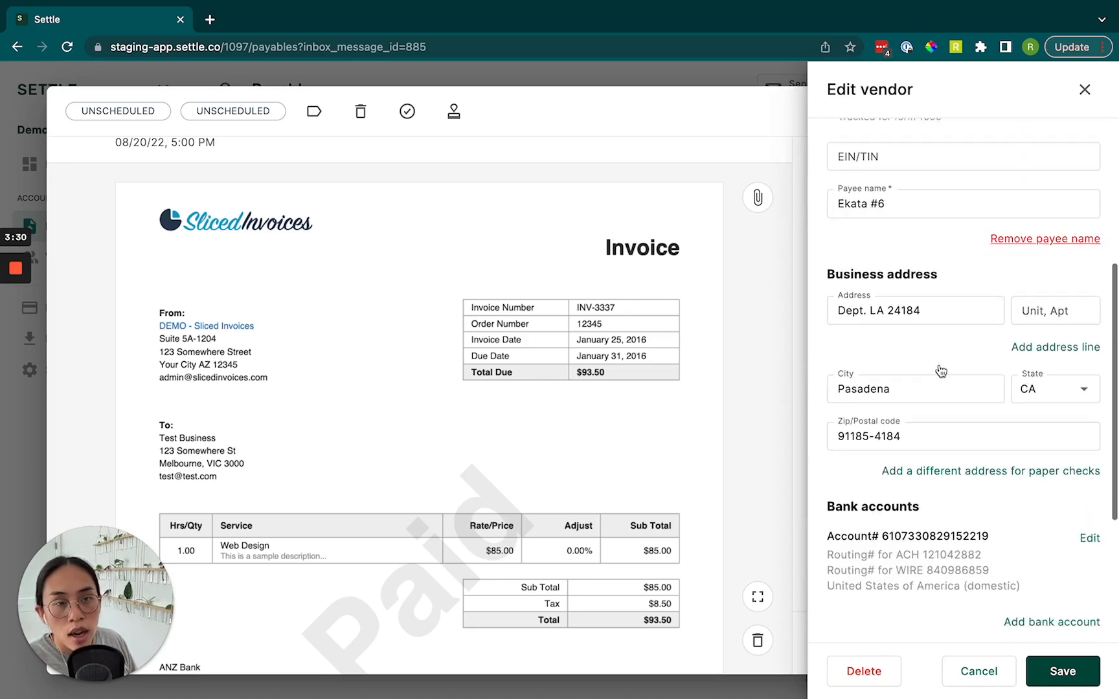
pyautogui.scroll(-3)
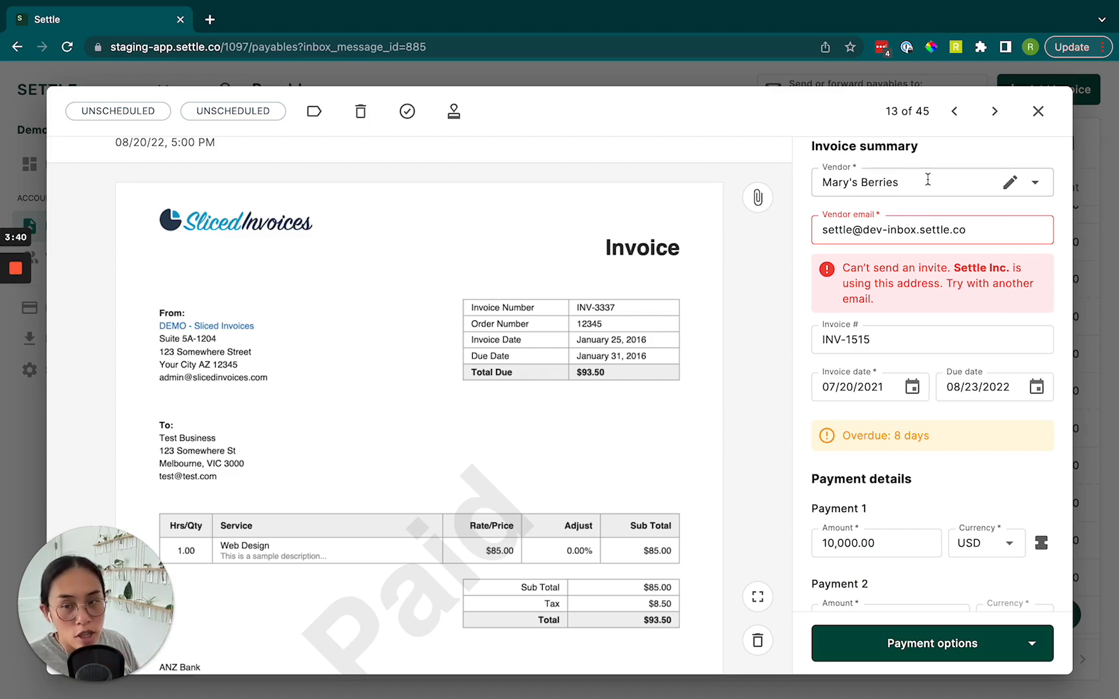
# Step: Show Pay ASAP, Schedule and Extend terms choices for the $10,000 and $30,000 payments
pyautogui.scroll(-3)
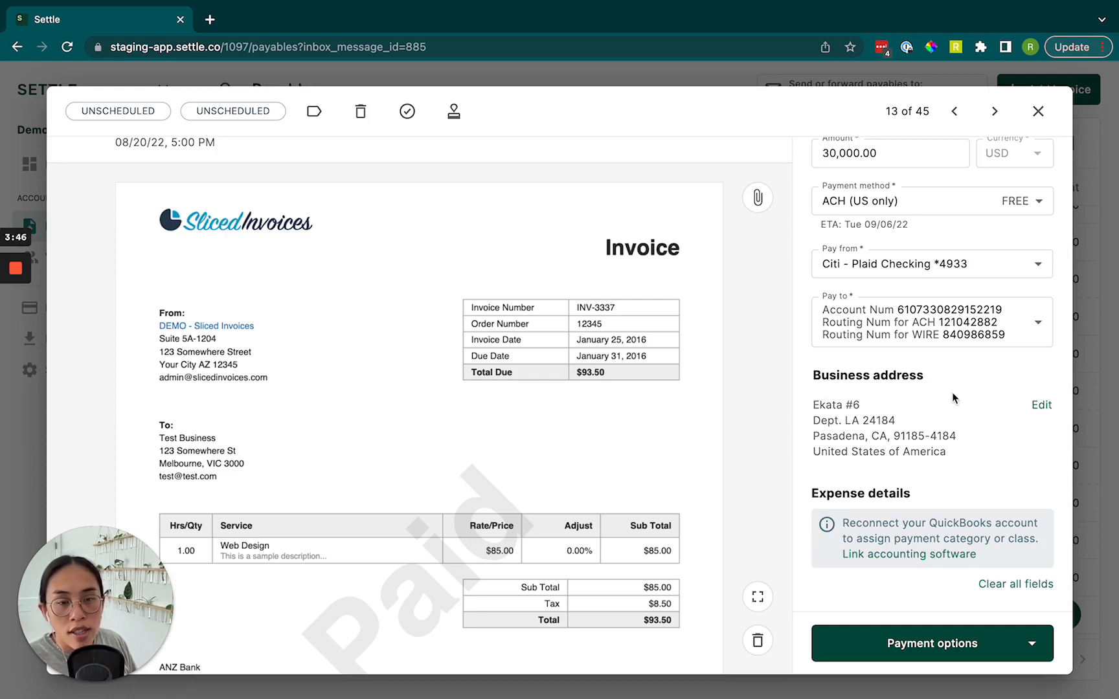
pyautogui.moveTo(974, 395)
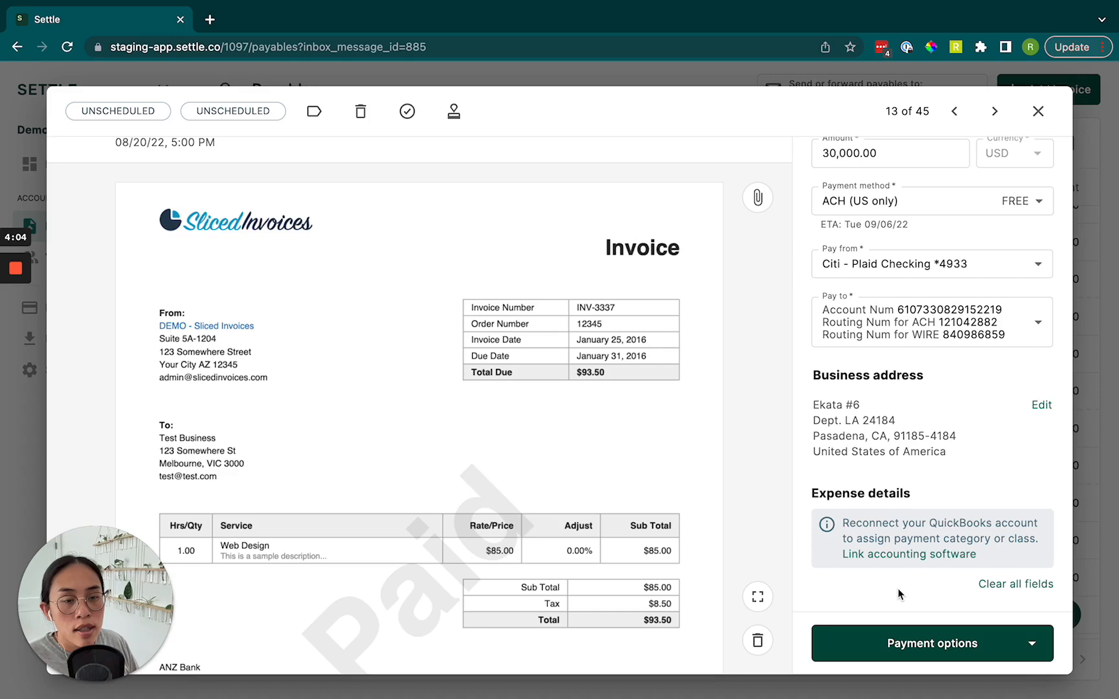
pyautogui.click(931, 642)
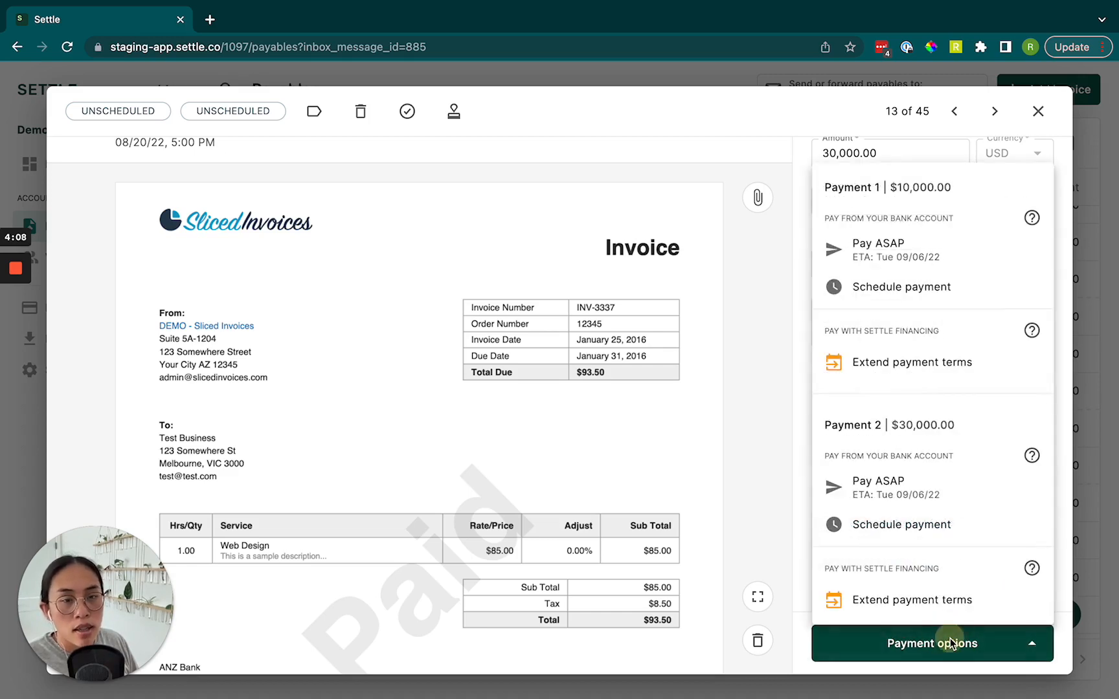
# Step: Combine the split back into one $40,000 payment and show its payment choices
pyautogui.click(931, 643)
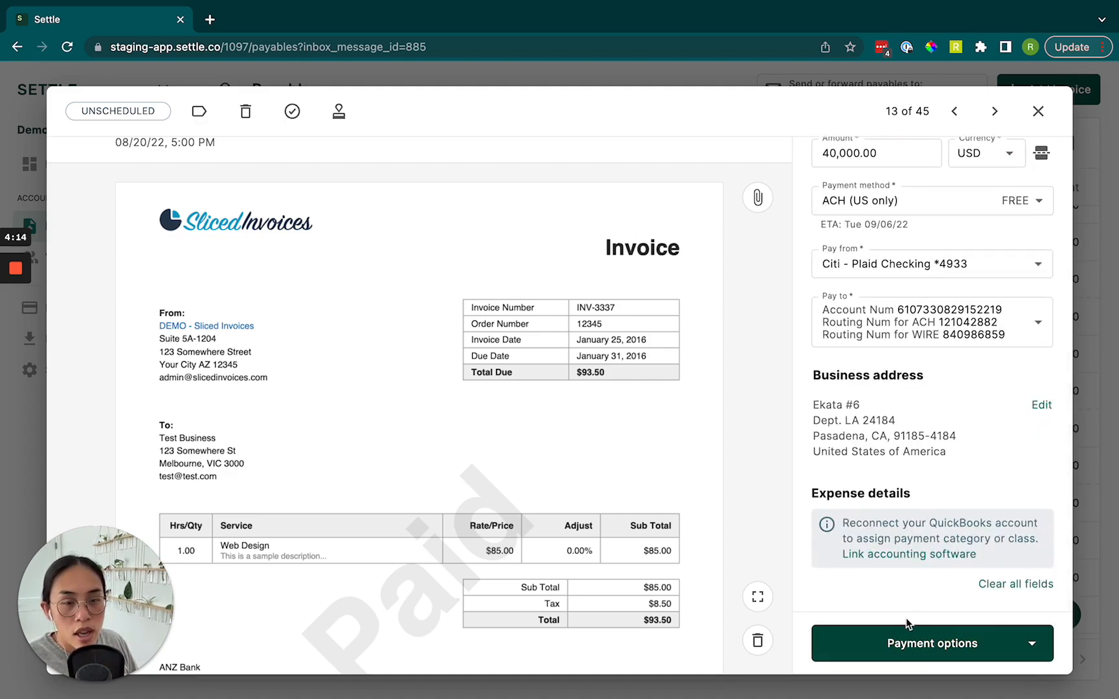
pyautogui.click(930, 643)
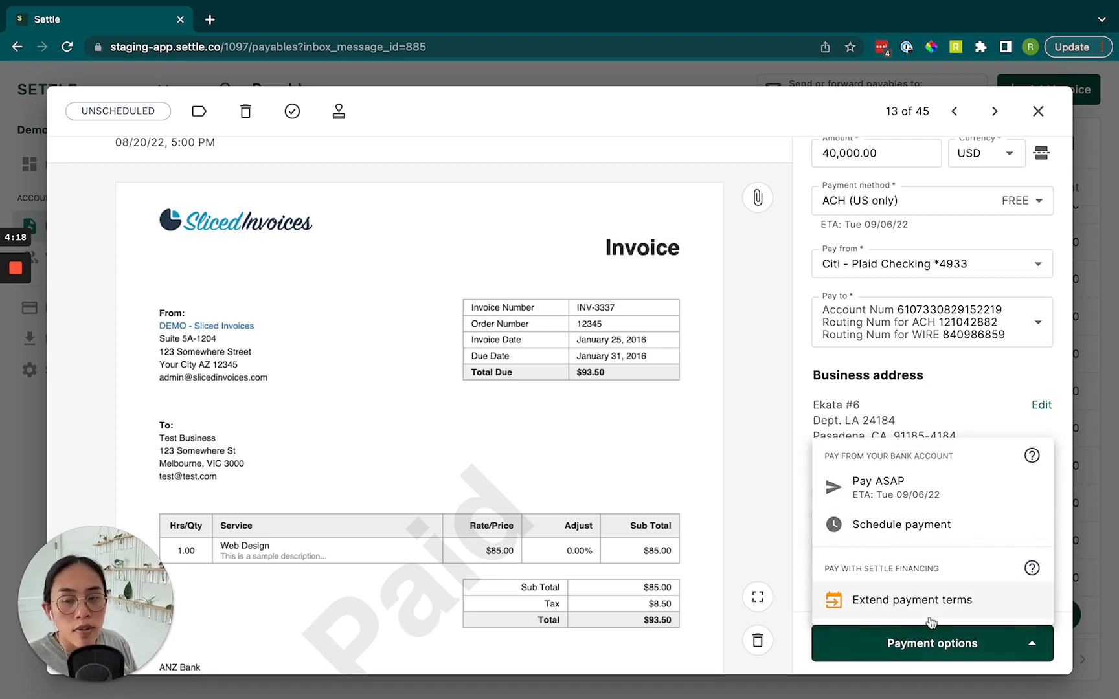
pyautogui.moveTo(915, 486)
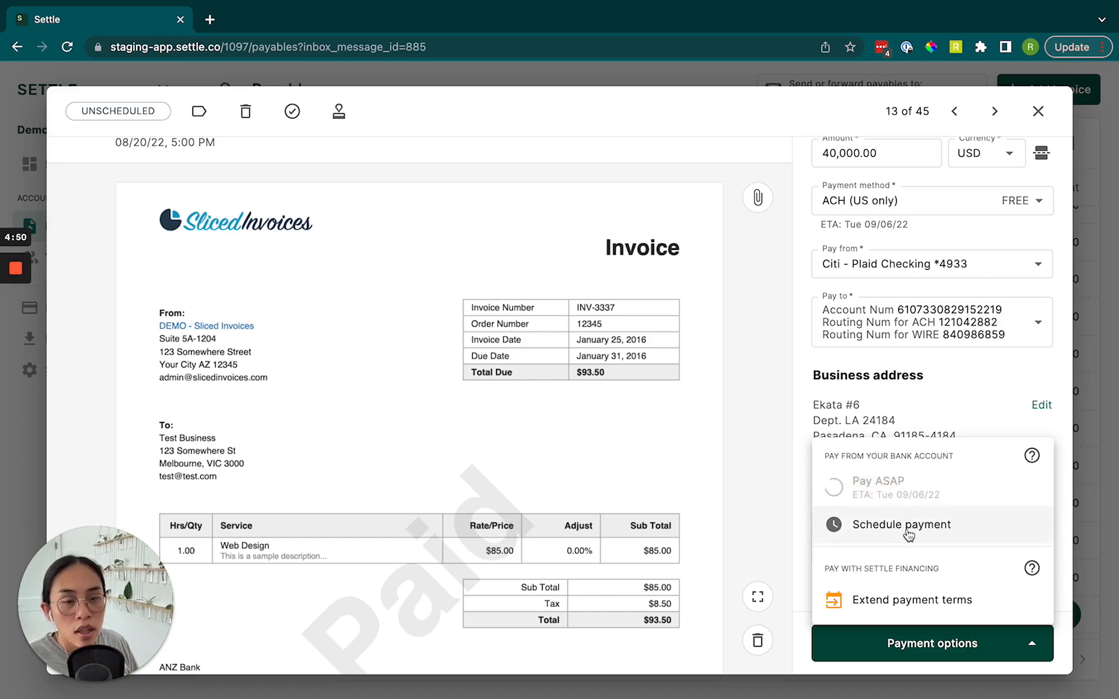
# Step: Pay the invoice ASAP, scheduling the $40,000 payment for 08/31/22, and view its actions
pyautogui.click(901, 524)
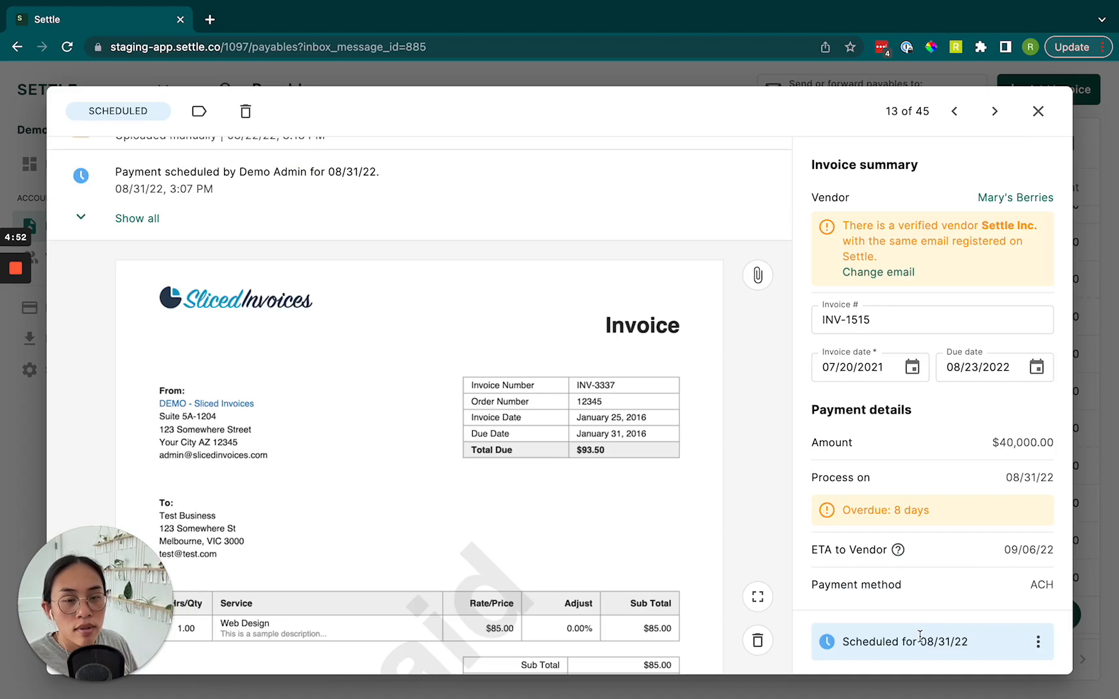
pyautogui.click(1037, 111)
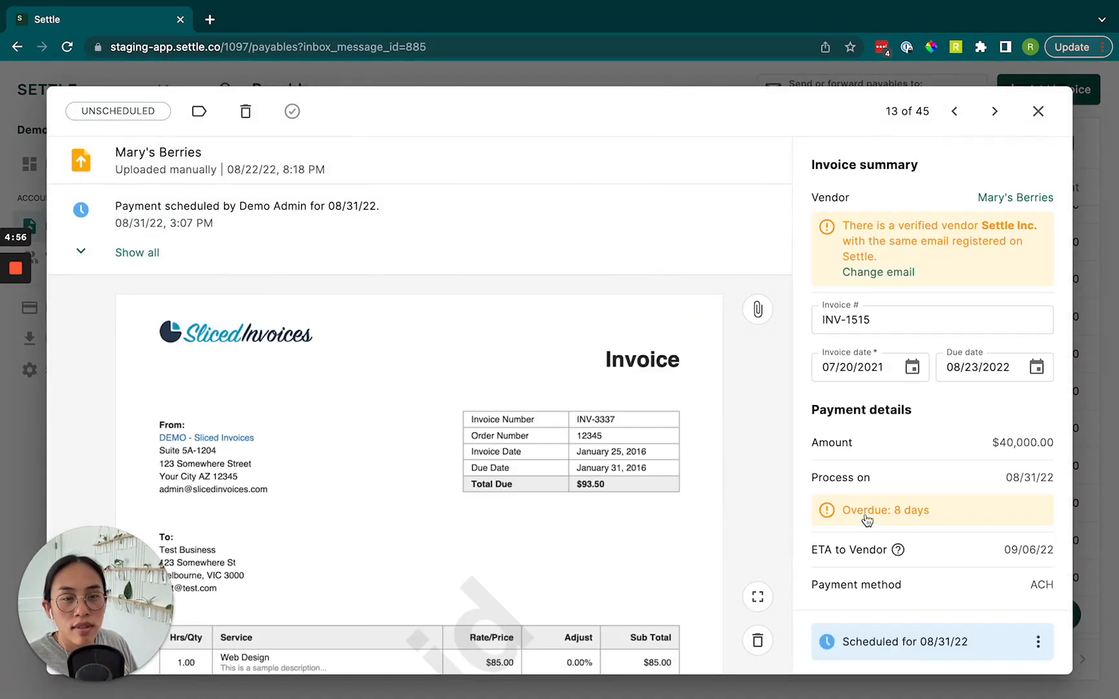
pyautogui.click(1039, 642)
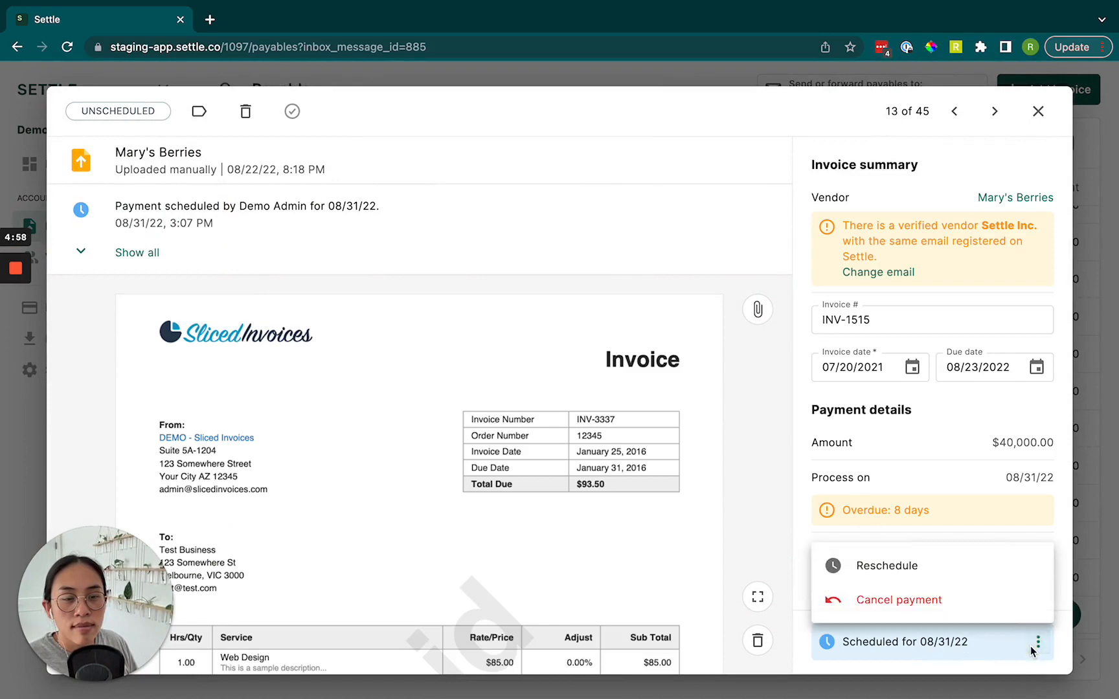
# Step: Cancel the scheduled 08/31/22 payment, leaving the Mary's Berries invoice unscheduled
pyautogui.click(899, 600)
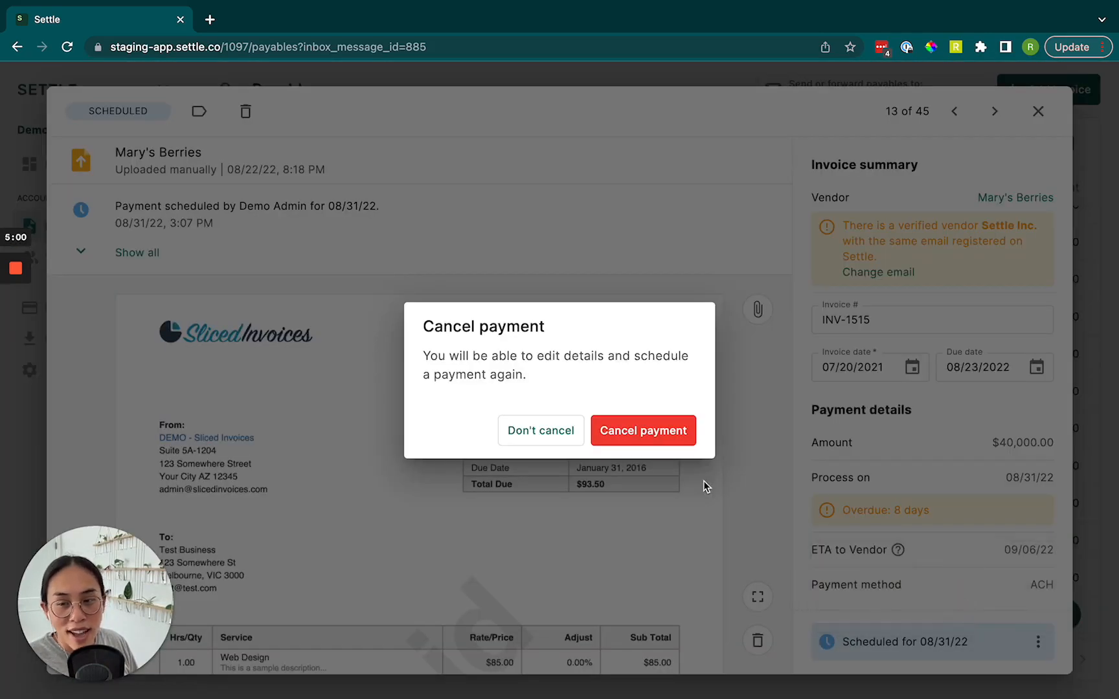
pyautogui.click(642, 430)
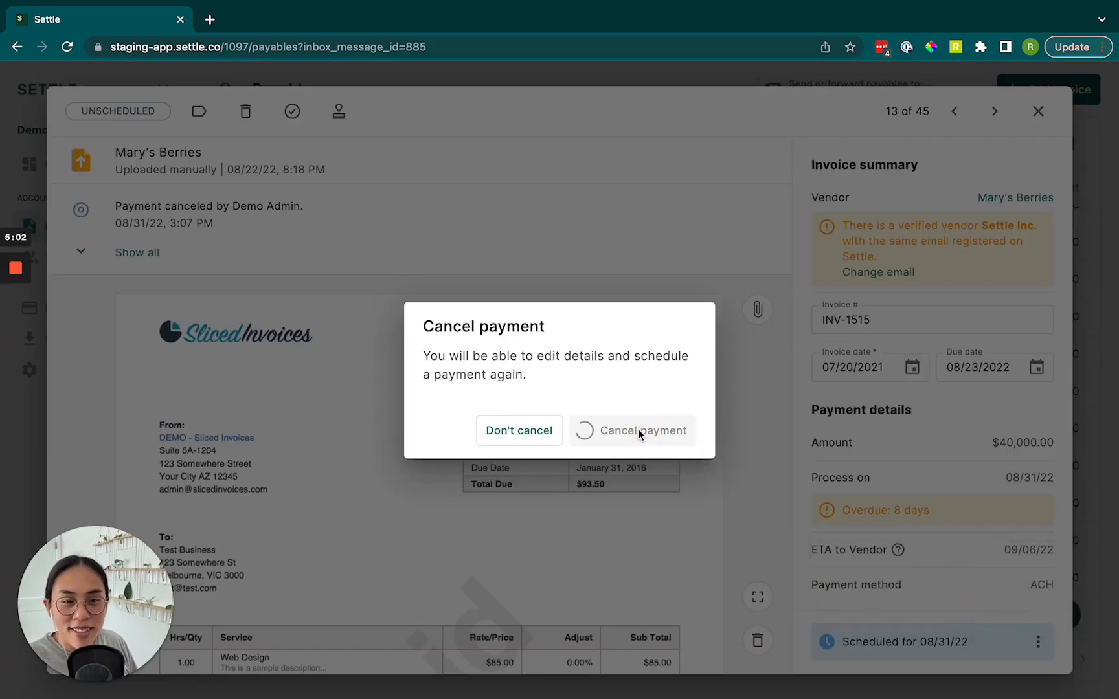
pyautogui.click(641, 430)
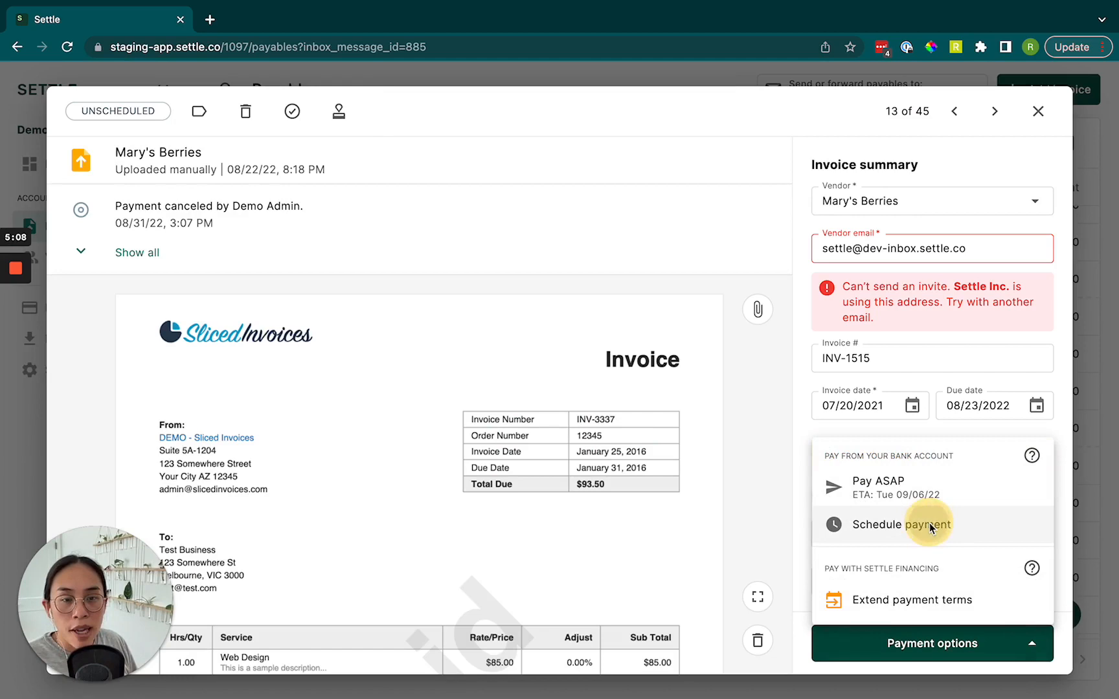
pyautogui.click(901, 524)
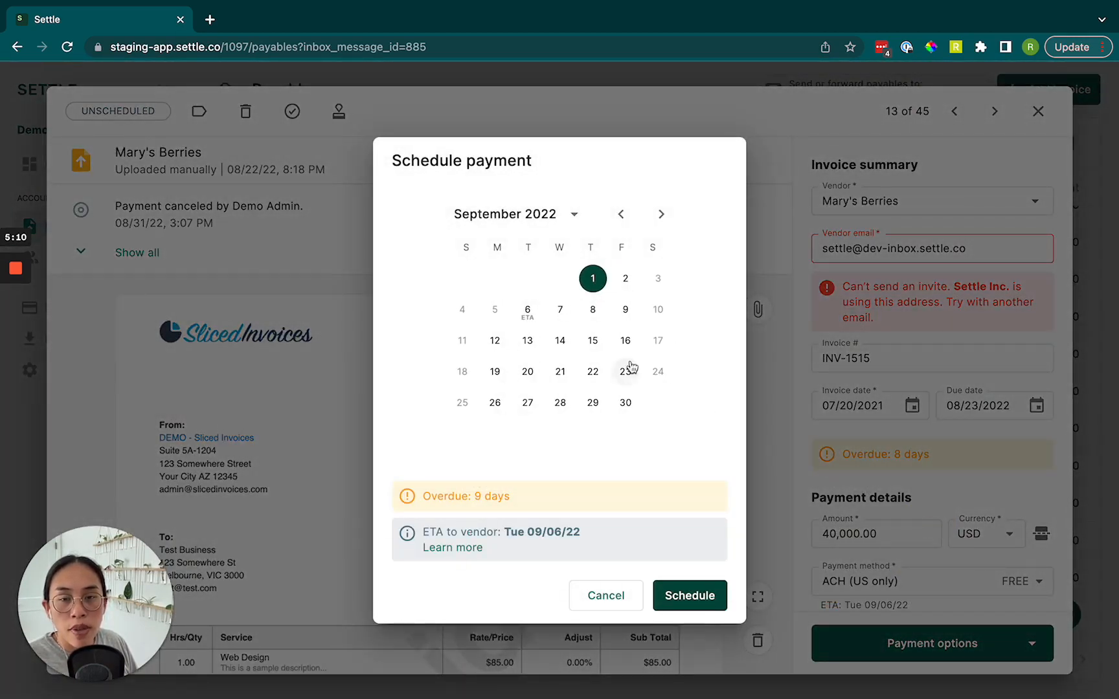
pyautogui.moveTo(618, 248)
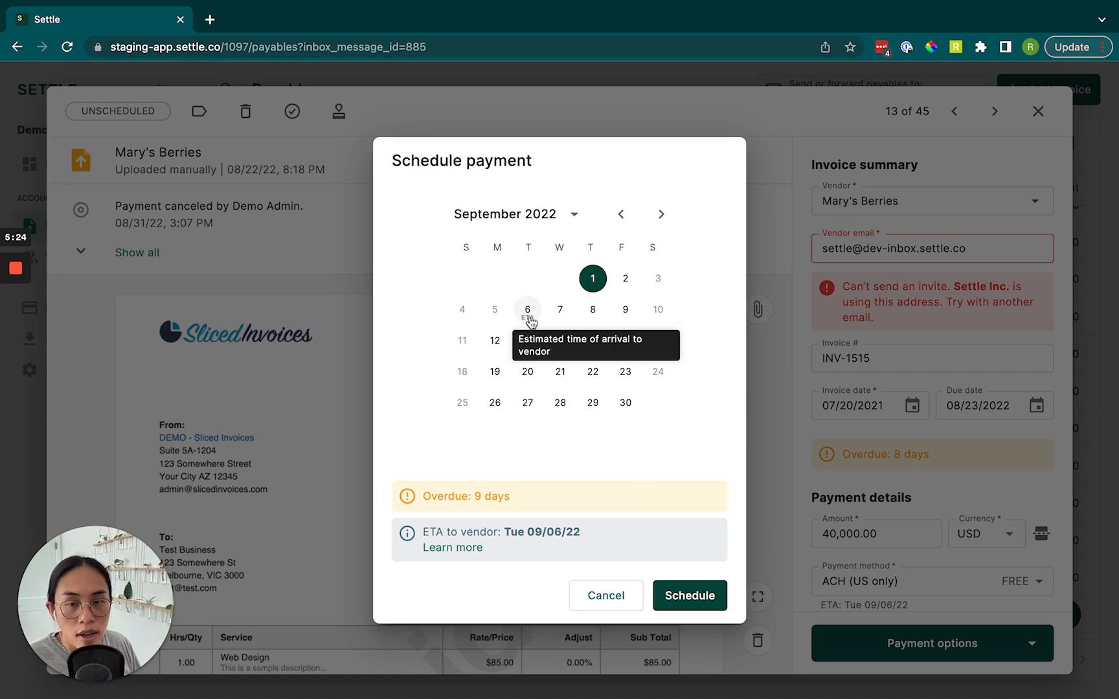
pyautogui.click(620, 214)
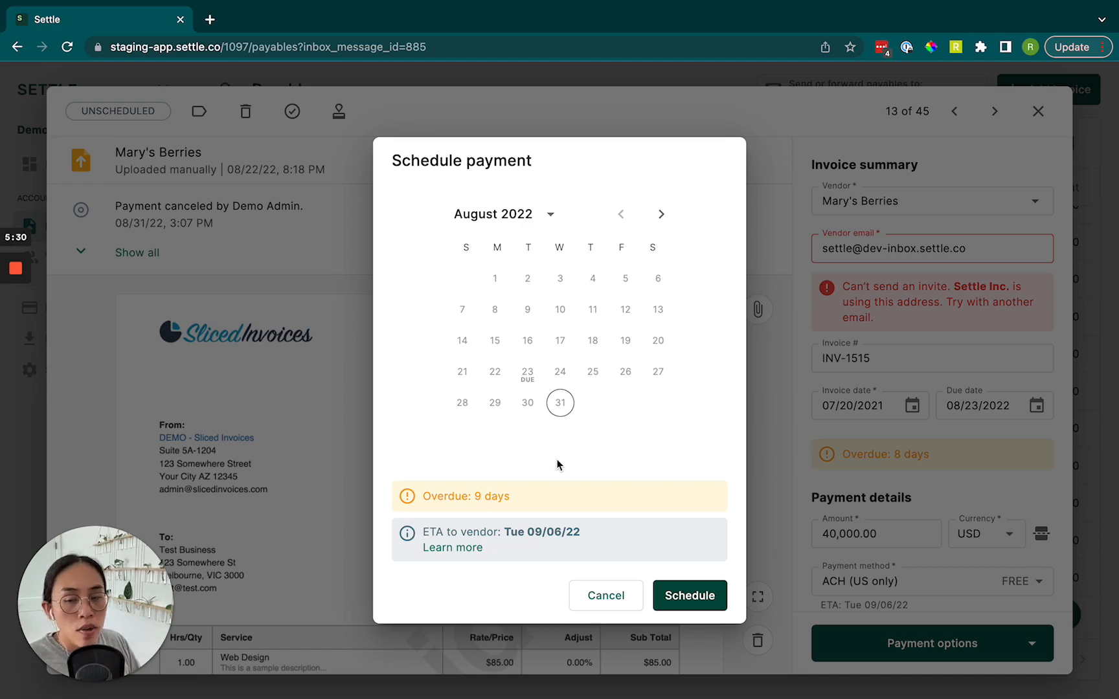
pyautogui.moveTo(630, 537)
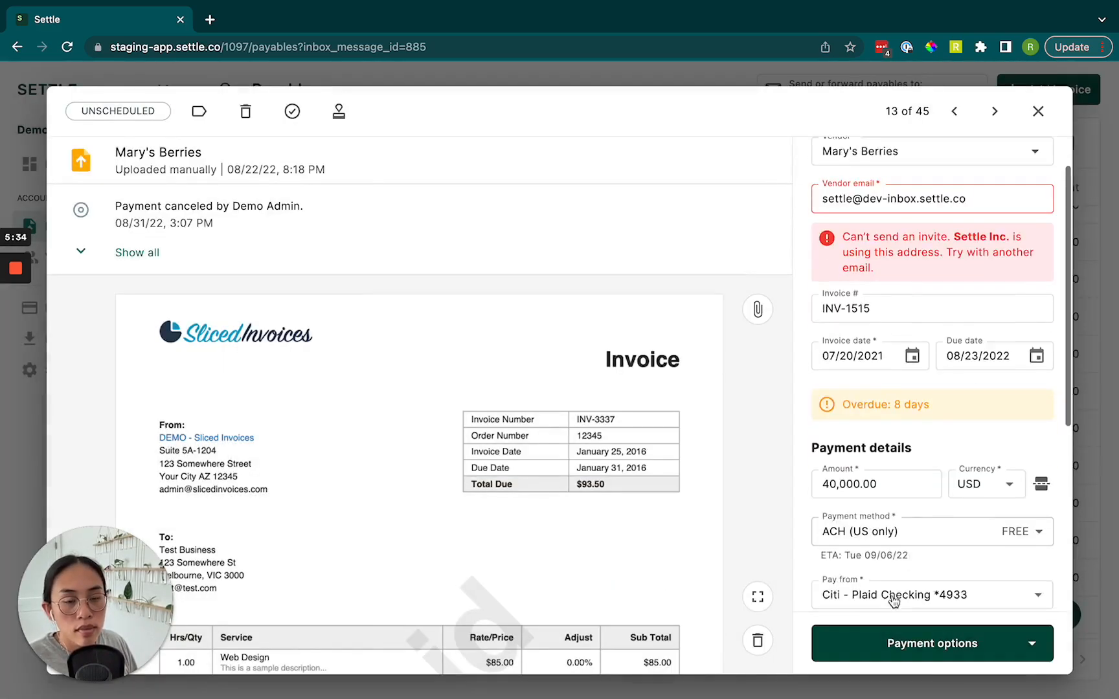
# Step: Choose Extend payment terms, showing a 30-day offer with a 1.5% ($600) fee
pyautogui.click(931, 643)
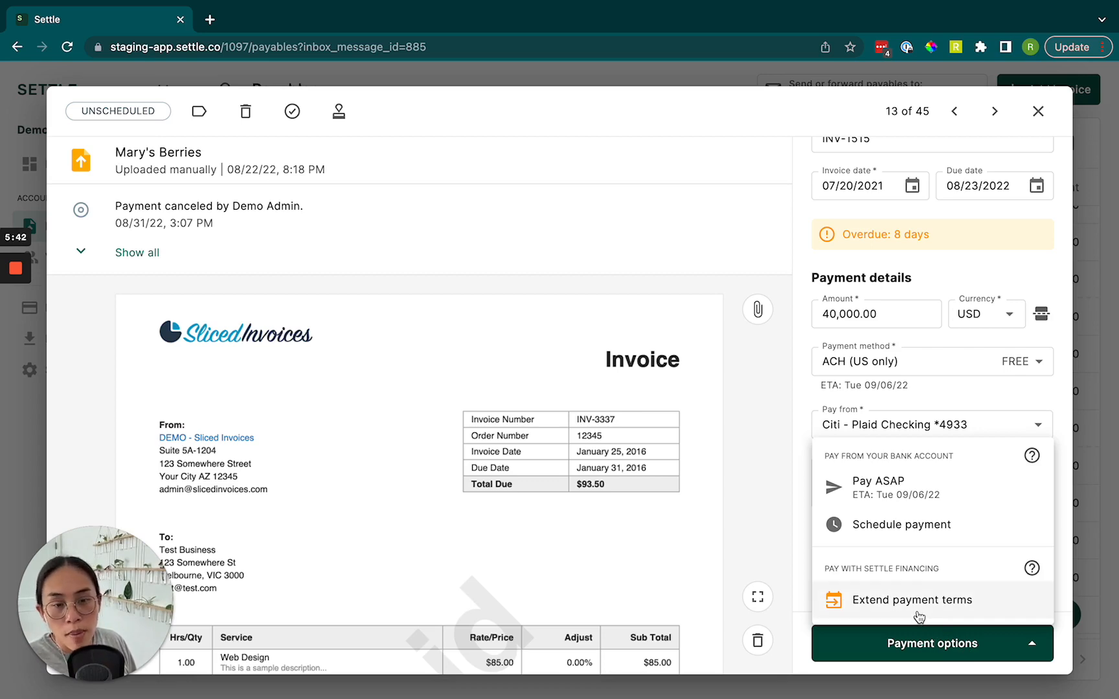
pyautogui.click(919, 600)
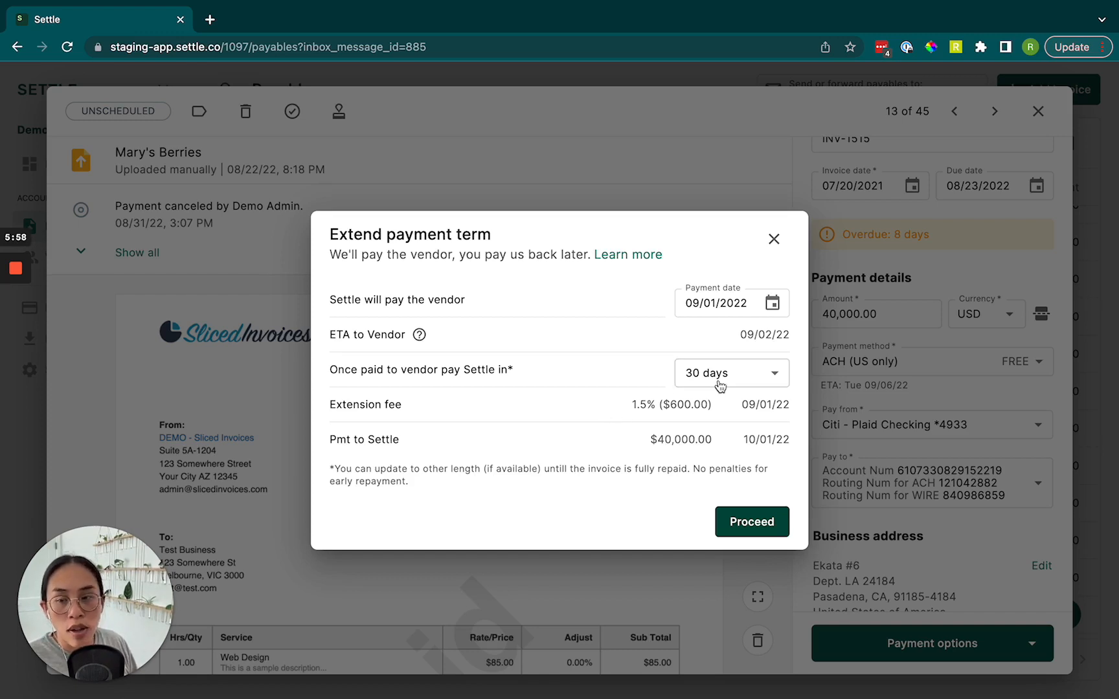
# Step: Switch the extension to 120 days ($2,400 total fees), then dismiss the offer unaccepted
pyautogui.click(729, 373)
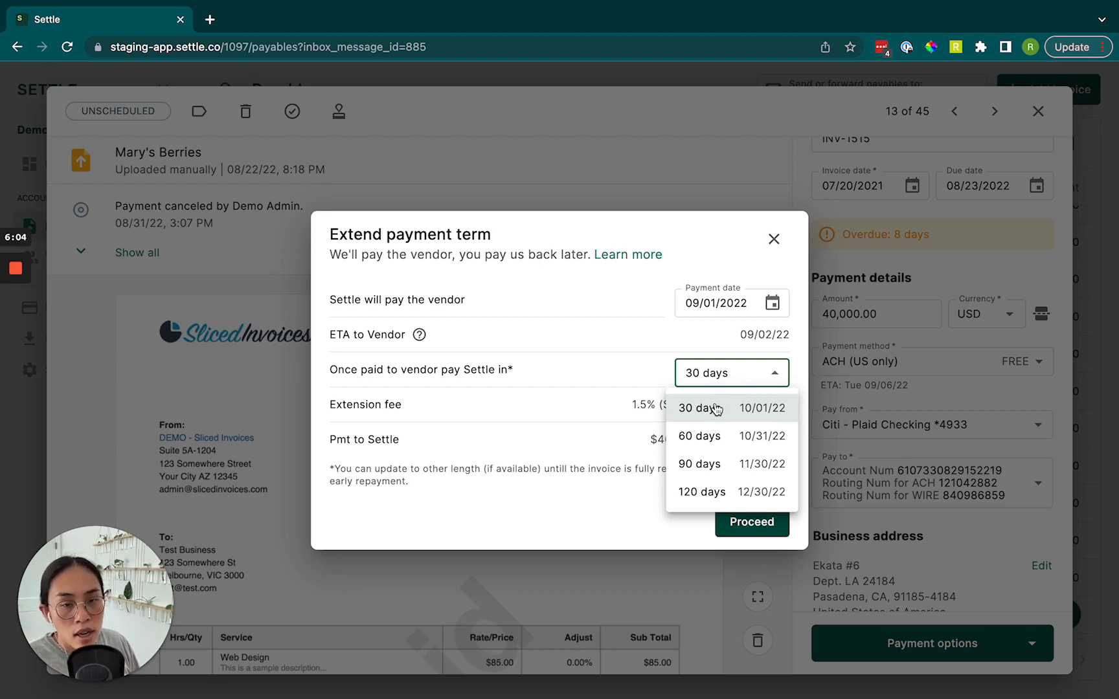
pyautogui.click(701, 492)
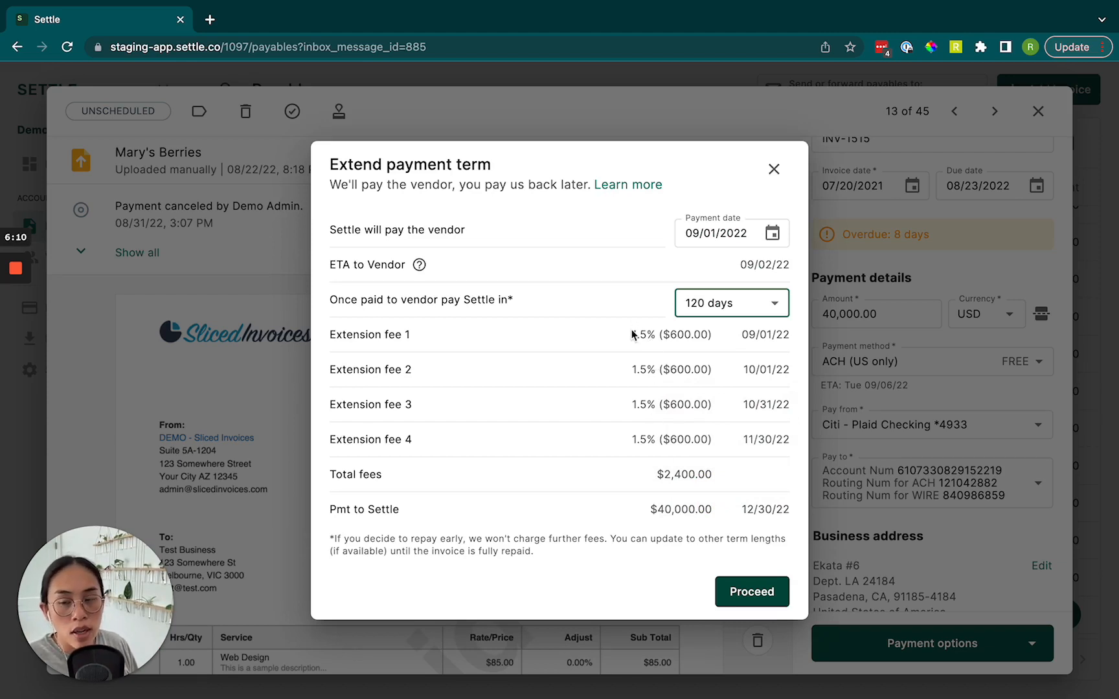
pyautogui.moveTo(615, 334)
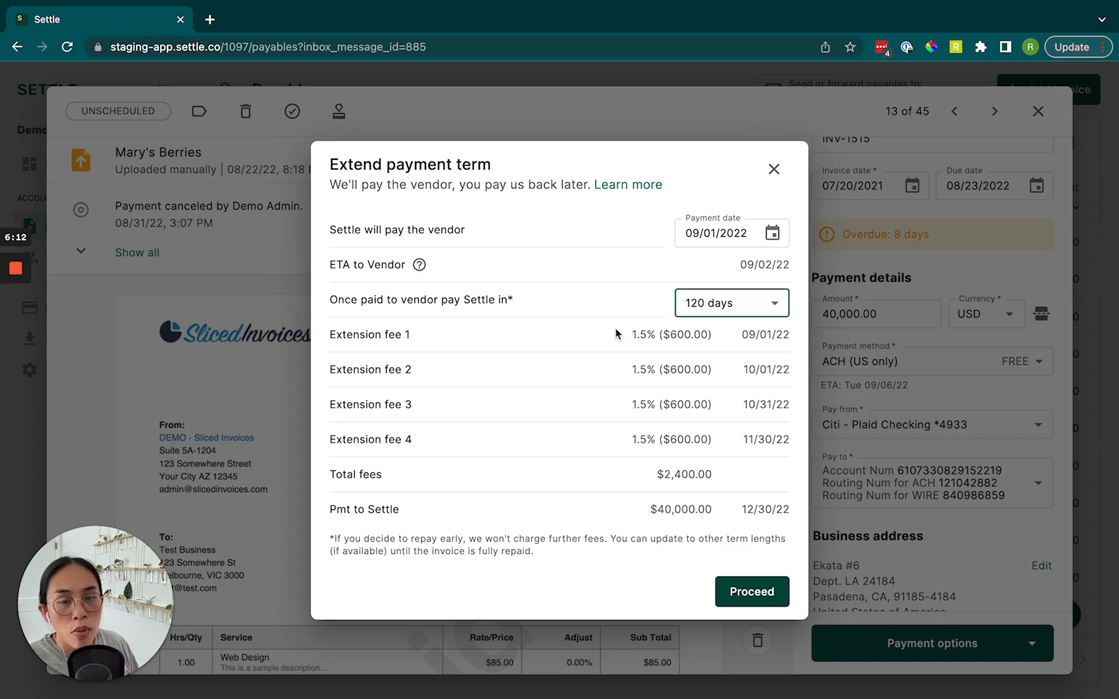
pyautogui.moveTo(643, 366)
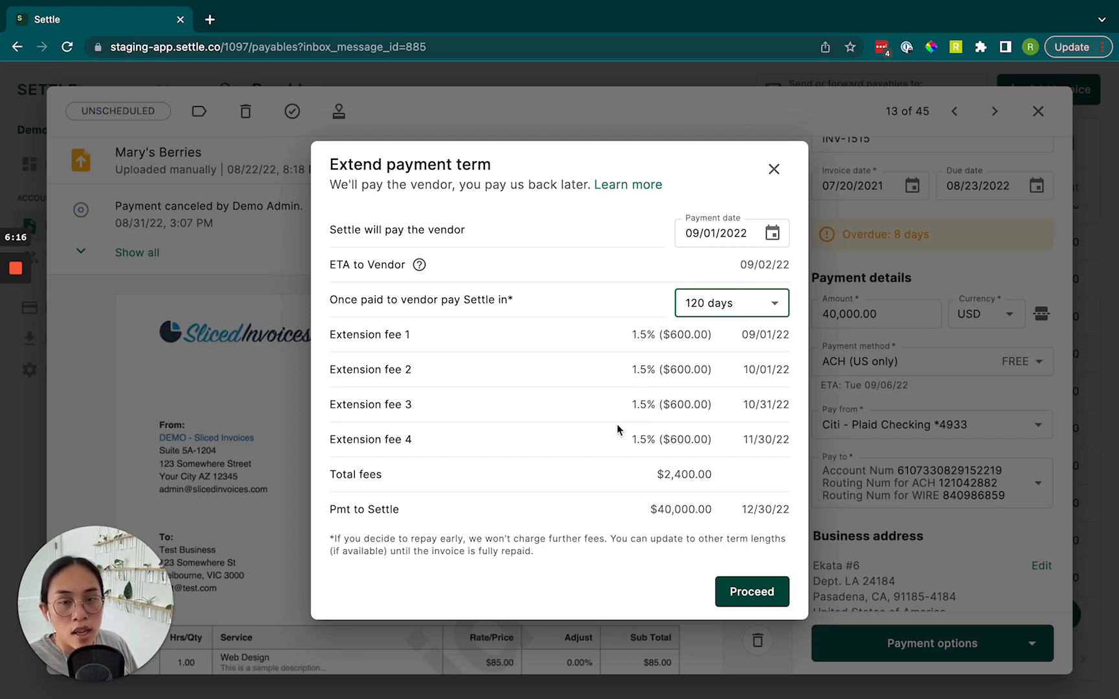
pyautogui.moveTo(730, 464)
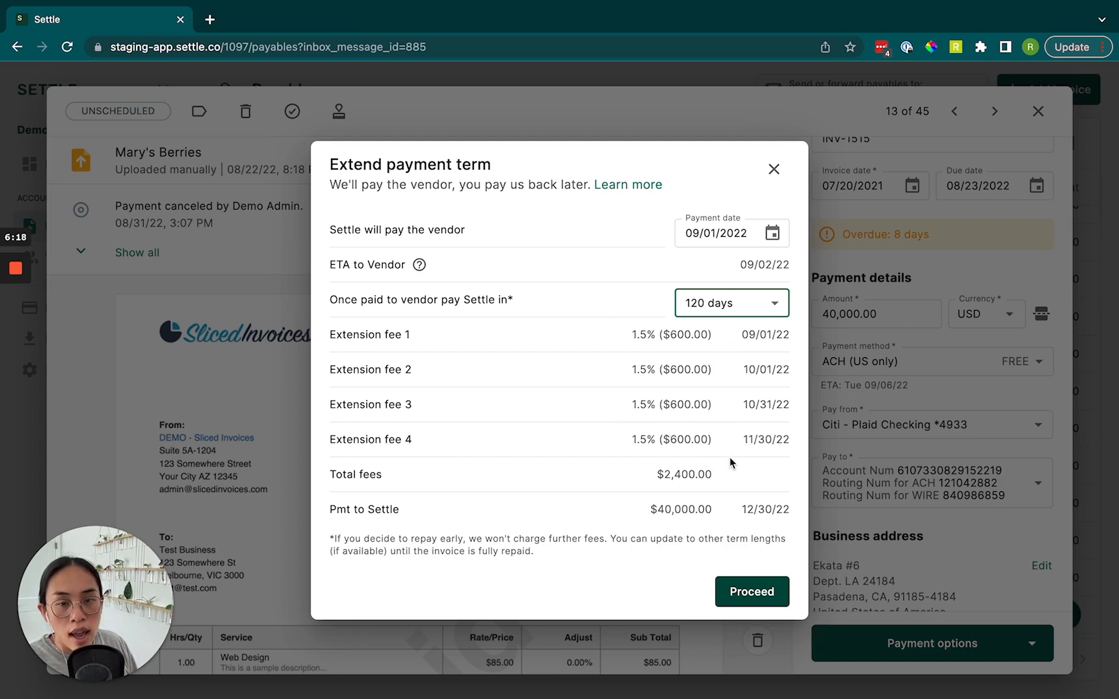
pyautogui.moveTo(737, 534)
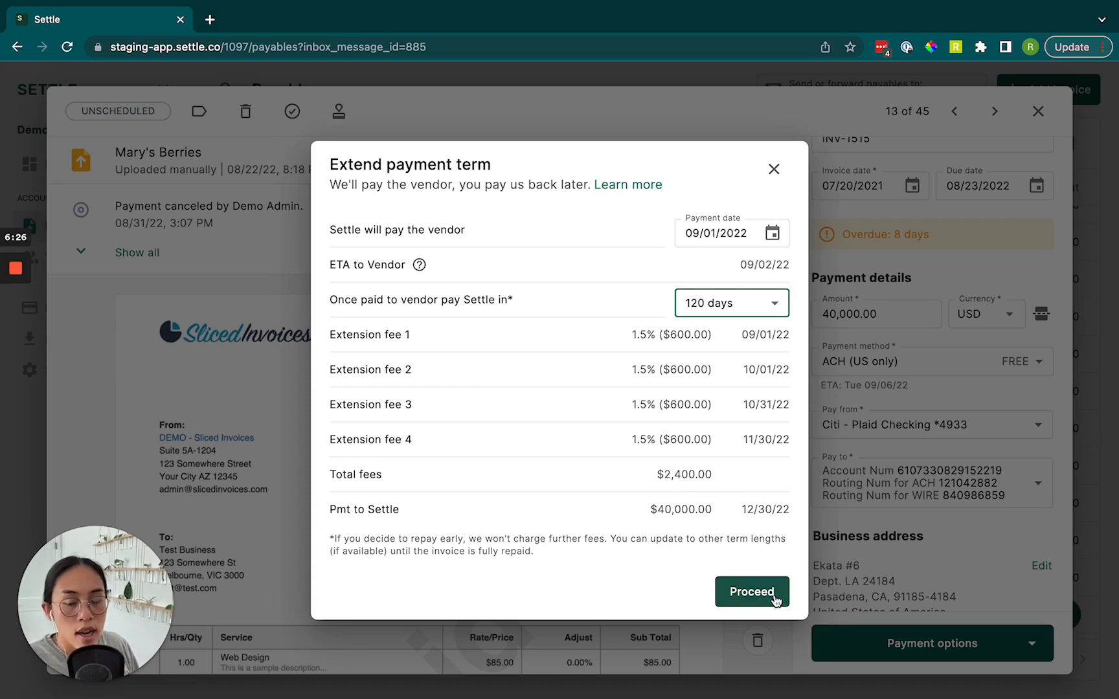
pyautogui.moveTo(795, 271)
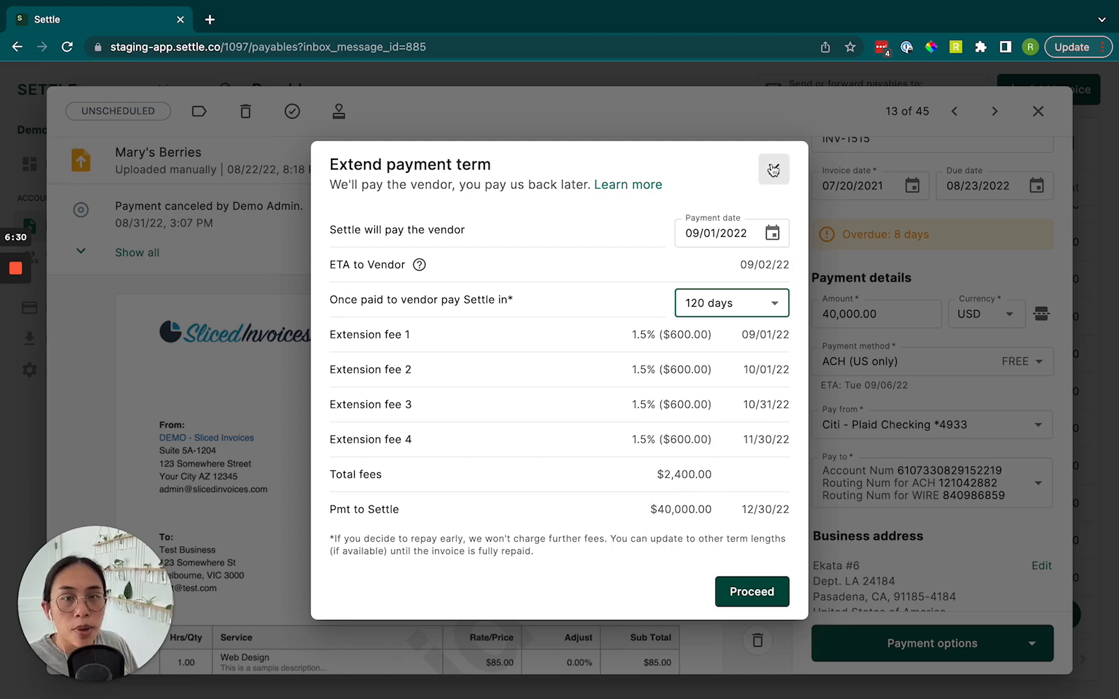
pyautogui.click(775, 170)
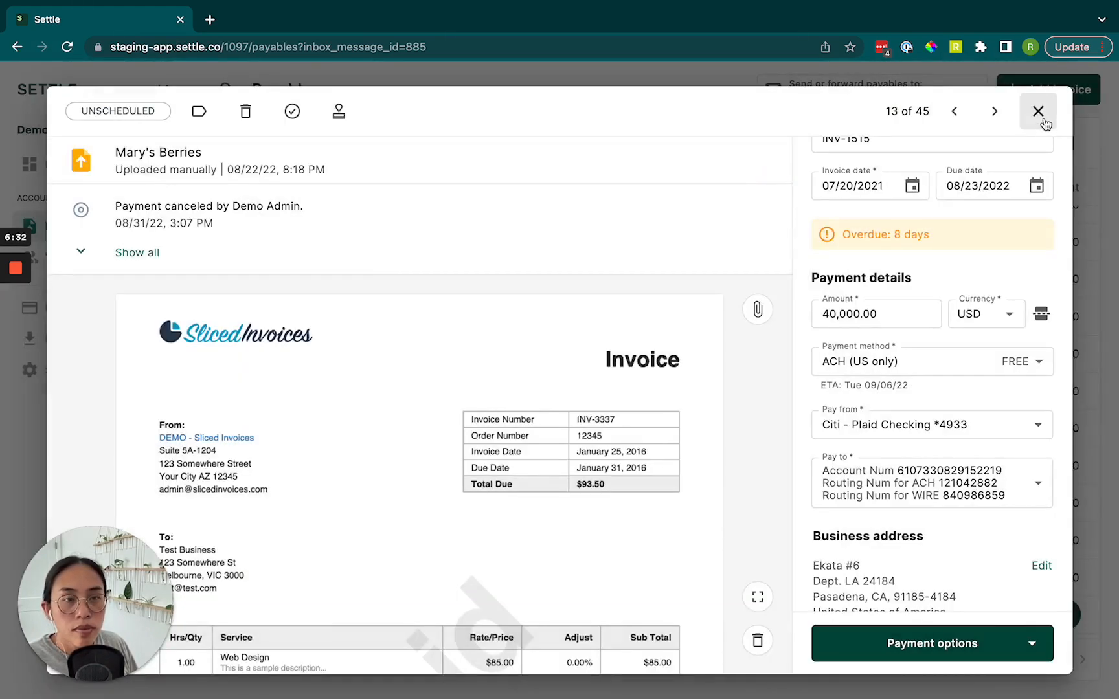
# Step: Return to Payables and view the Scheduled tab with Settle's $7,350 fee invoice due 10/30/22
pyautogui.click(1038, 111)
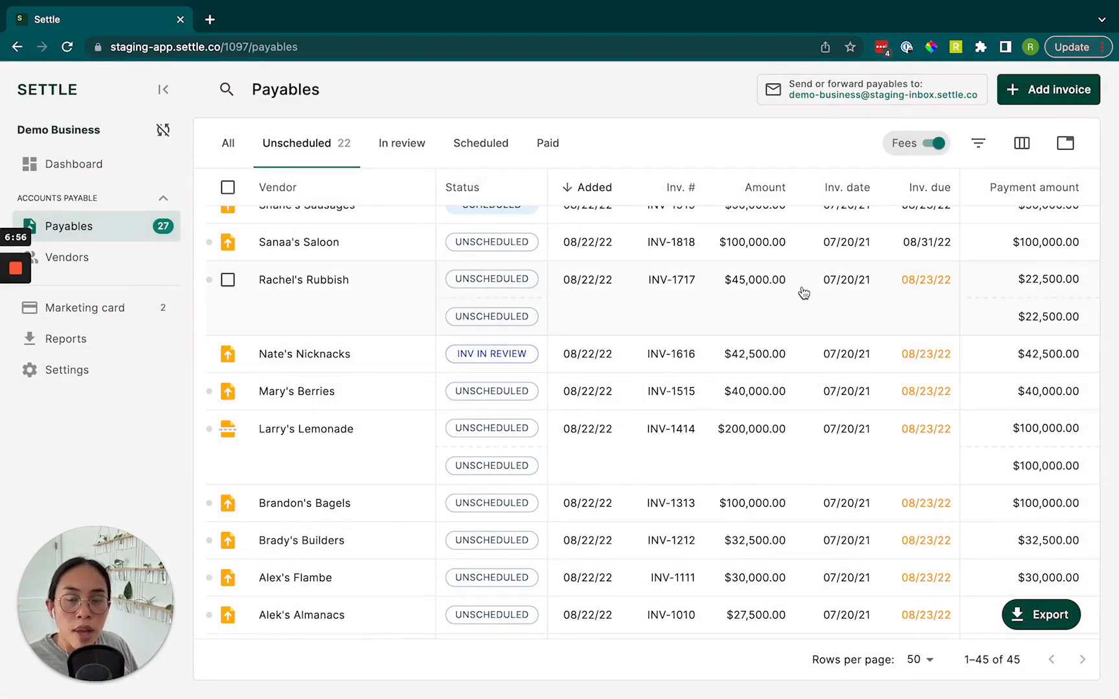
pyautogui.click(481, 142)
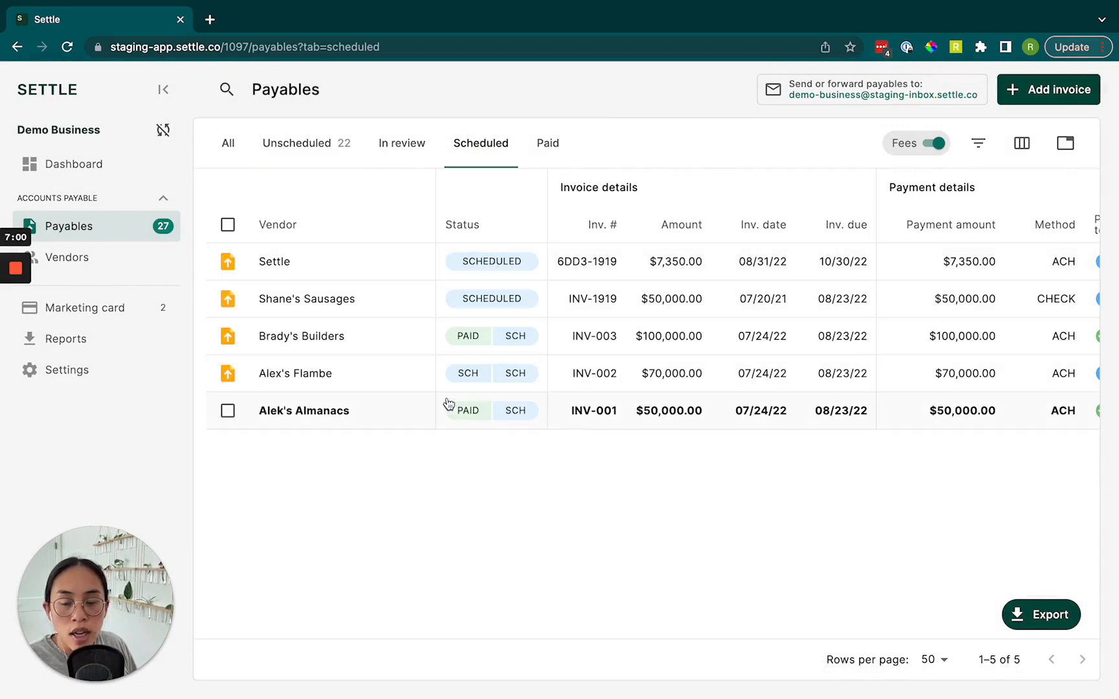
pyautogui.hscroll(3)
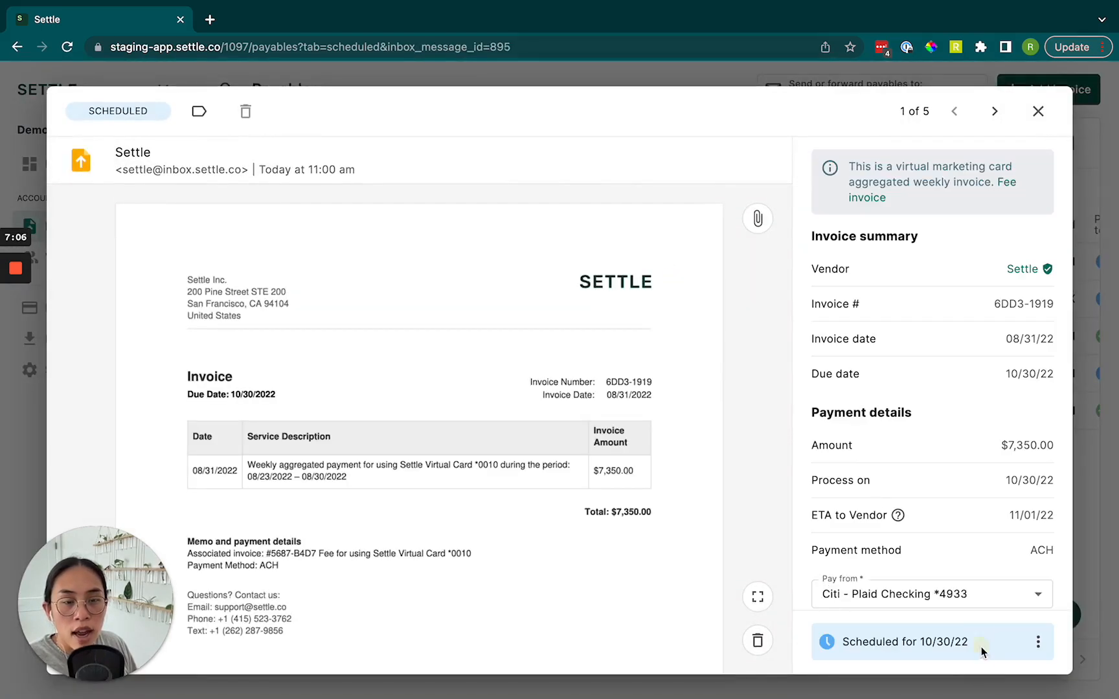
# Step: View the scheduled Settle invoice's options menu and close it back to the five scheduled payables
pyautogui.click(1037, 642)
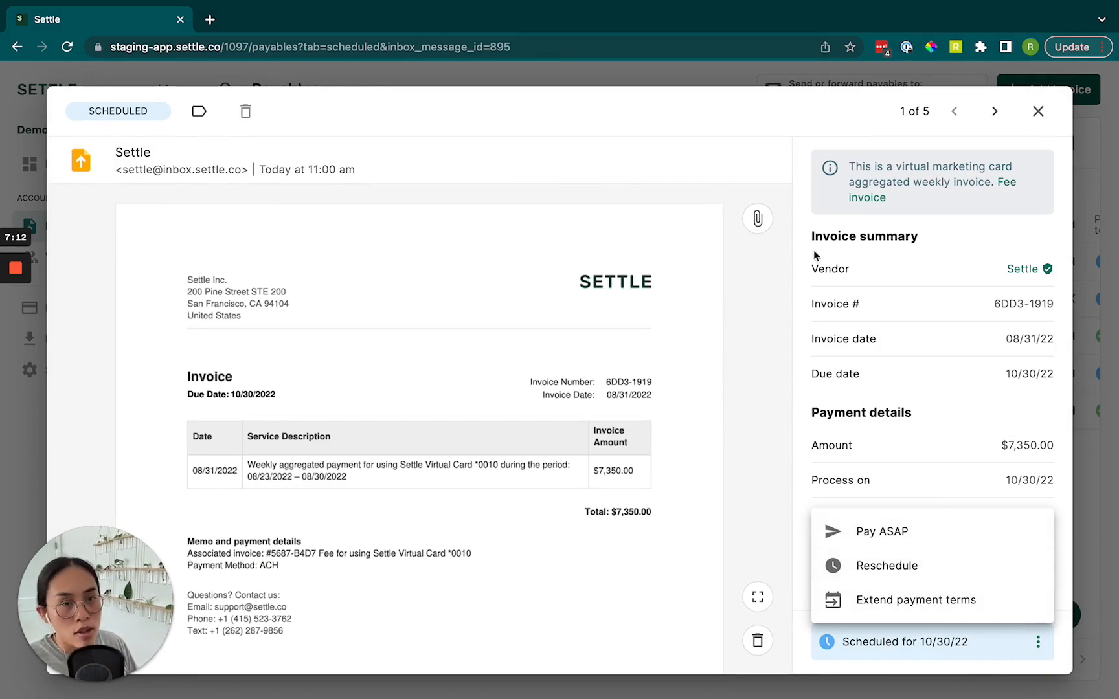
pyautogui.click(1038, 111)
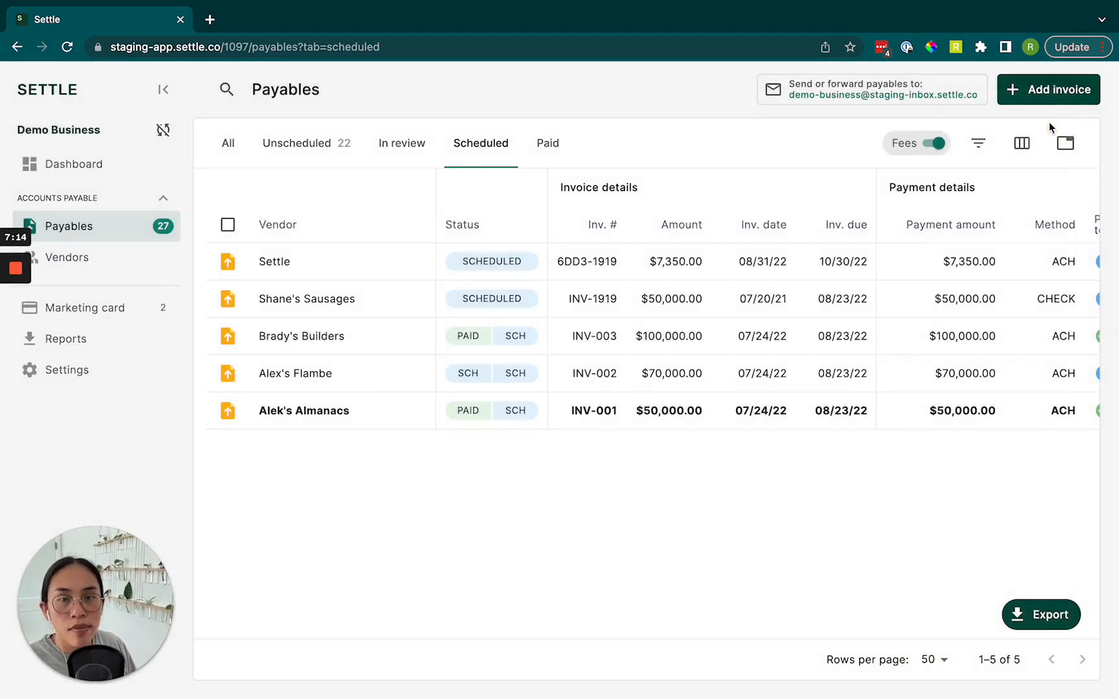